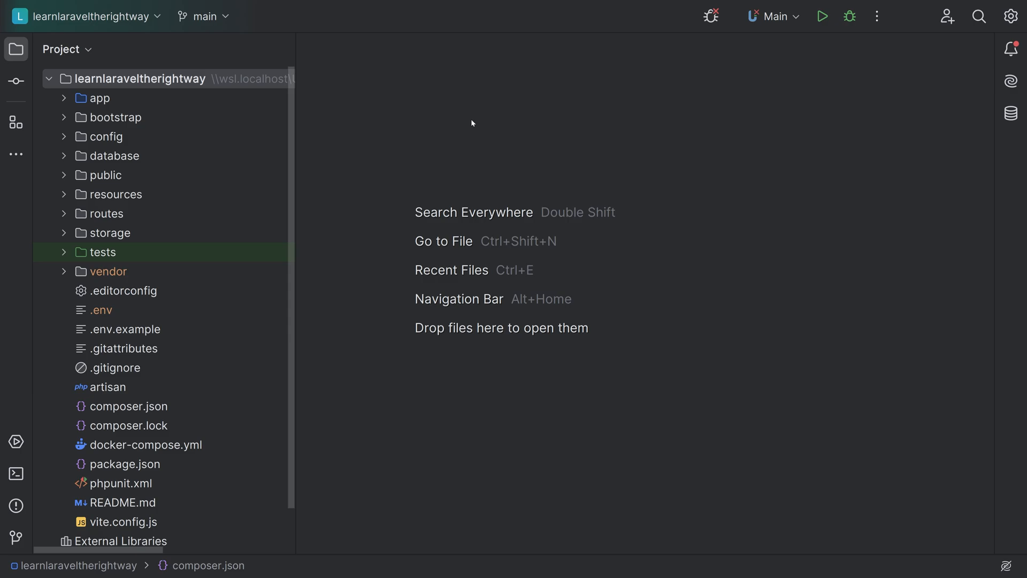
mouse_move(2, 299)
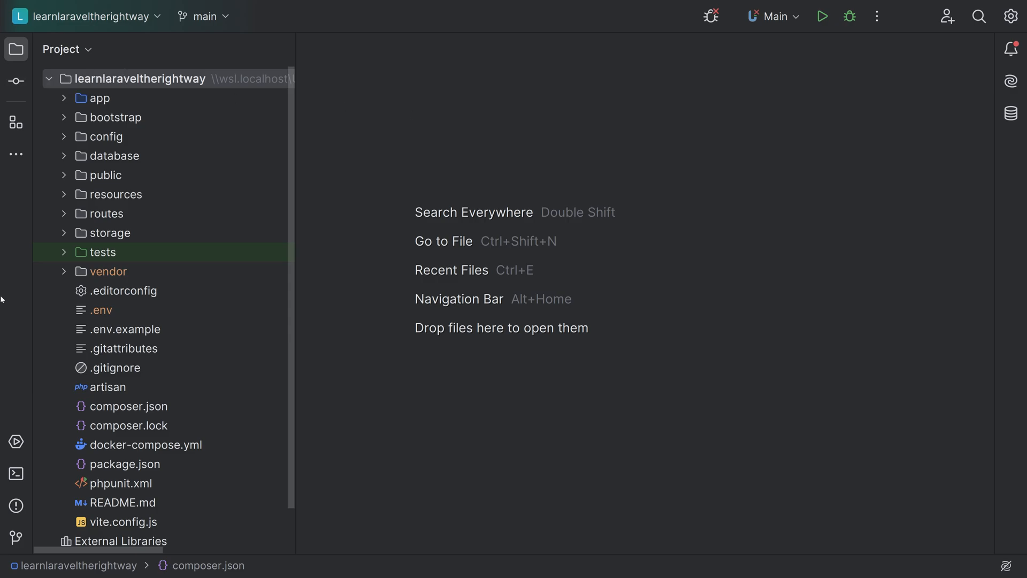
Open composer.json in the editor to show the laravel/tinker dependency
double_click(129, 406)
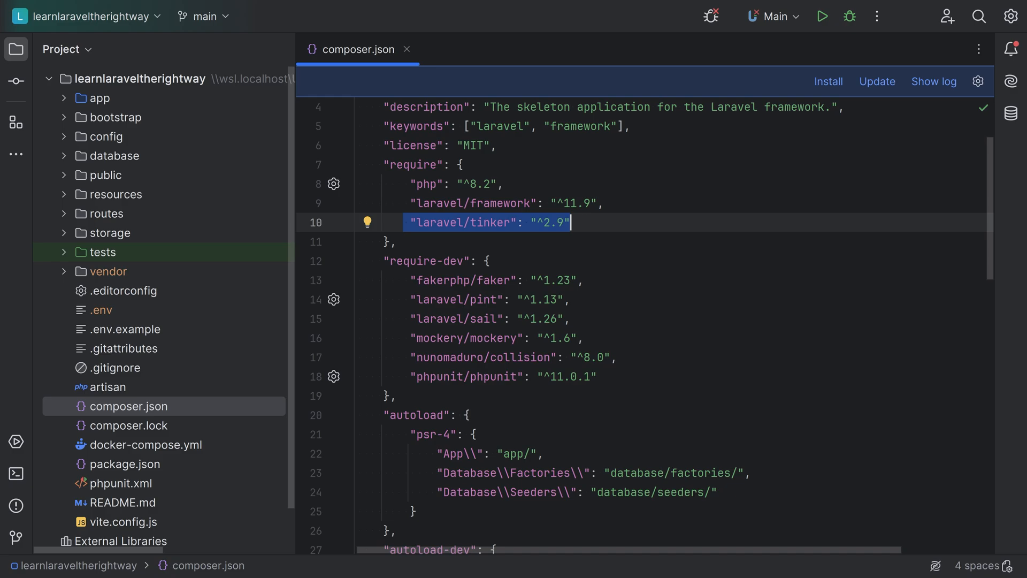
click(568, 223)
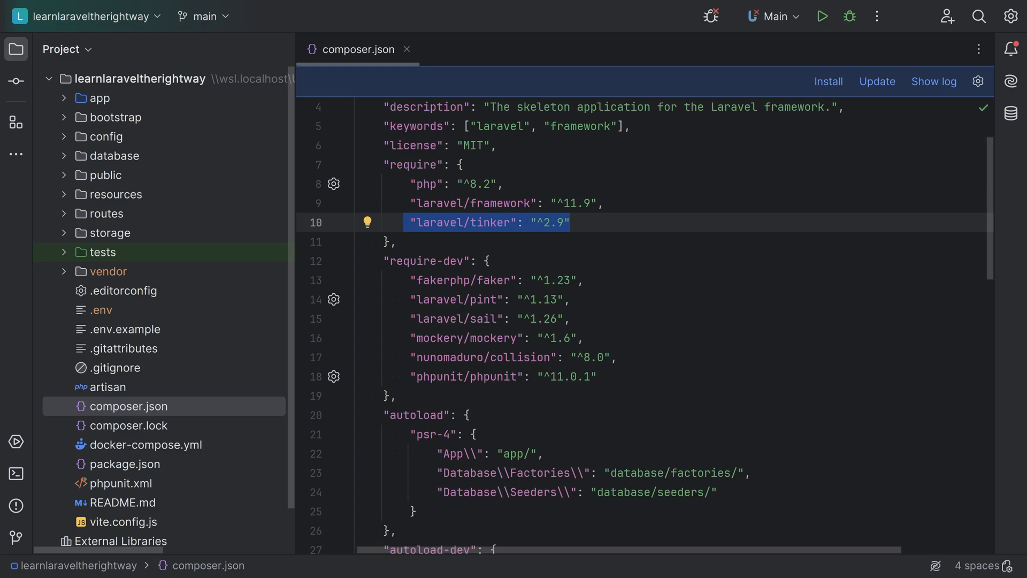
mouse_move(16, 474)
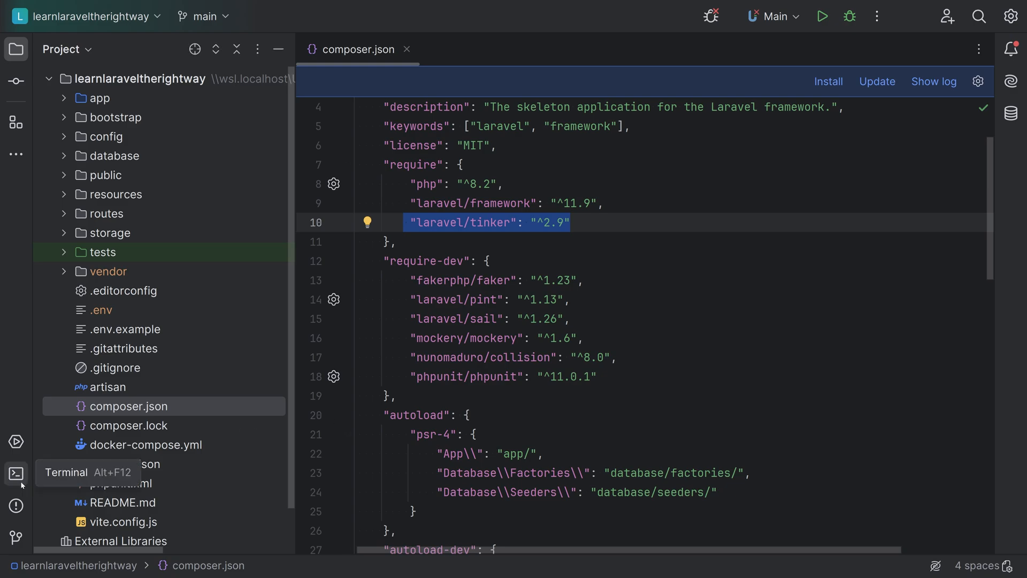
Start a Tinker session in the terminal with ./vendor/bin/sail artisan tinker
click(16, 474)
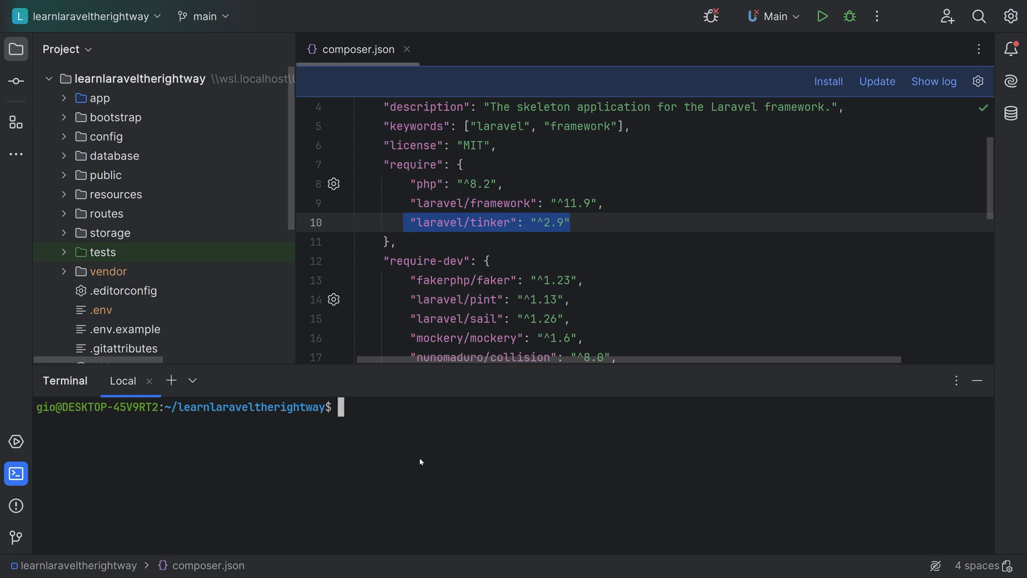
text(./vendor/bin/)
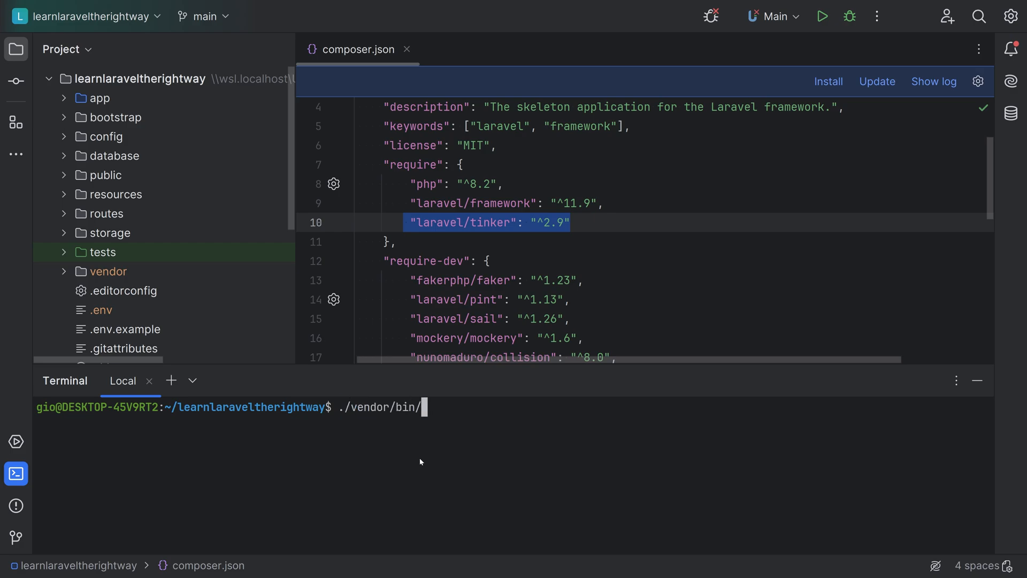
text(sail artisan ti)
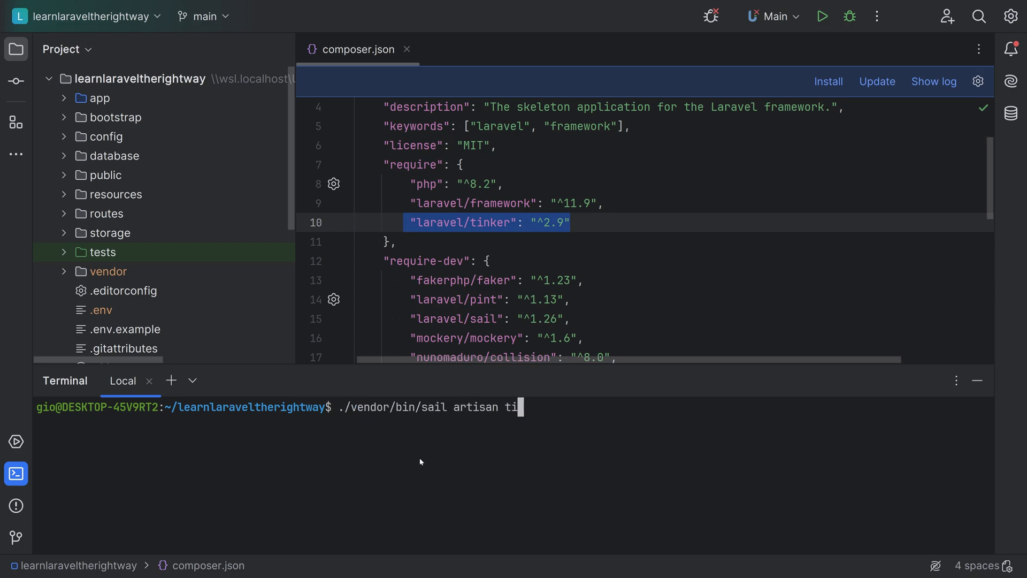
key(Return)
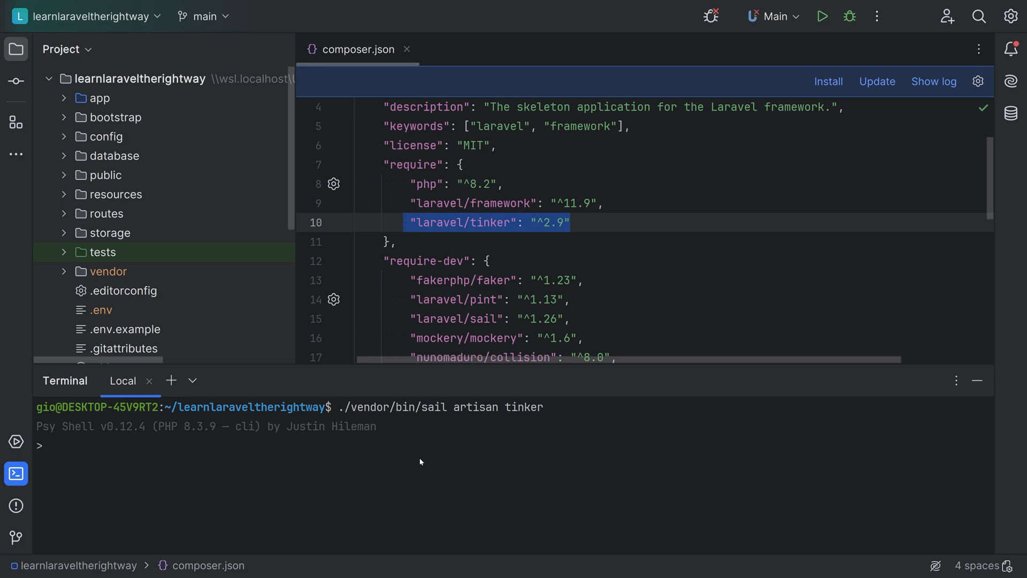
Evaluate date('m/d/Y') in Tinker to print today's date
text(date()
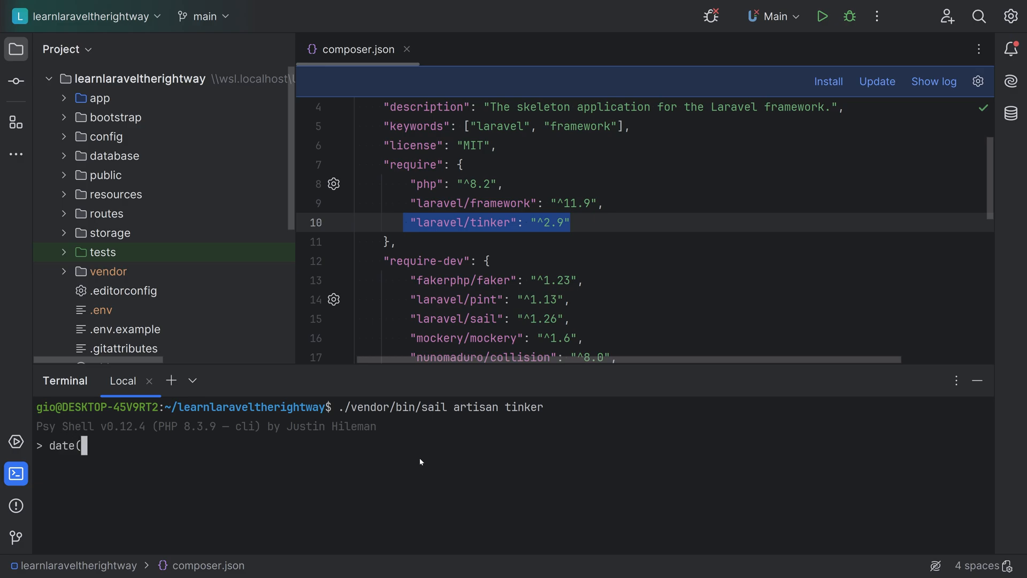
text('m/d/)
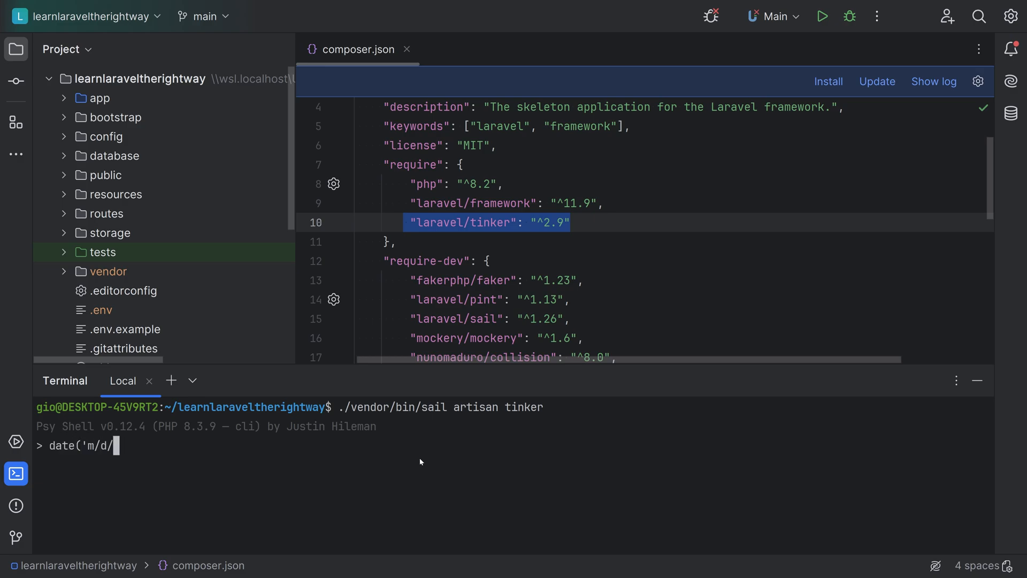
key(Return)
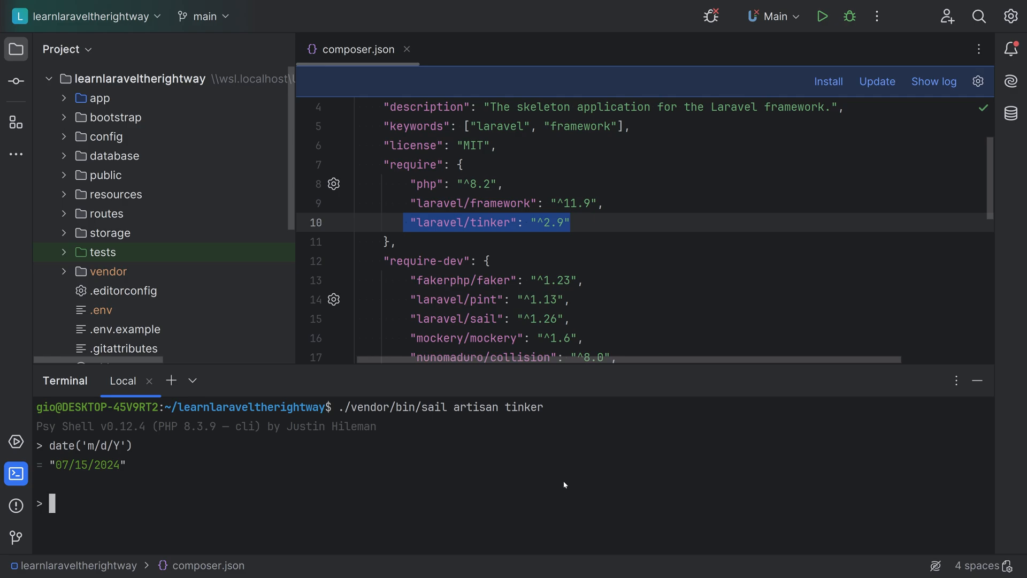
mouse_move(358, 485)
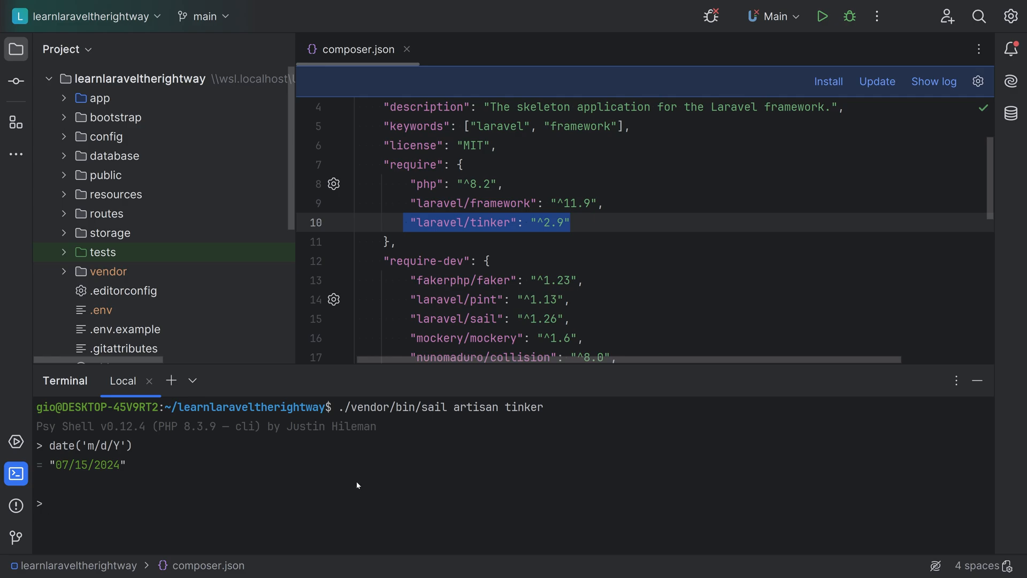
Store today's date in $date with $date = date('m/d/Y')
text($)
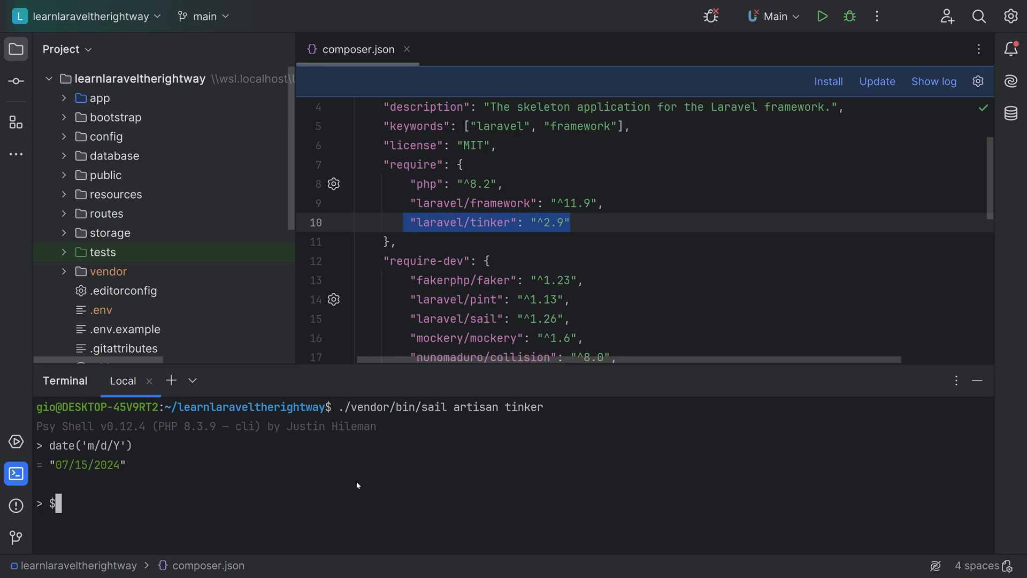
text($date =)
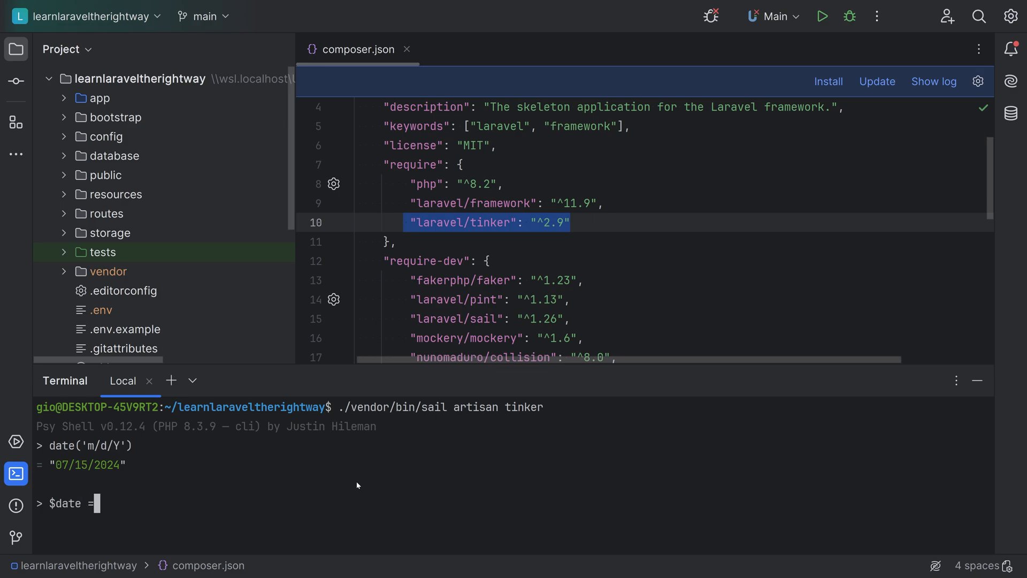
text(date('m/d)
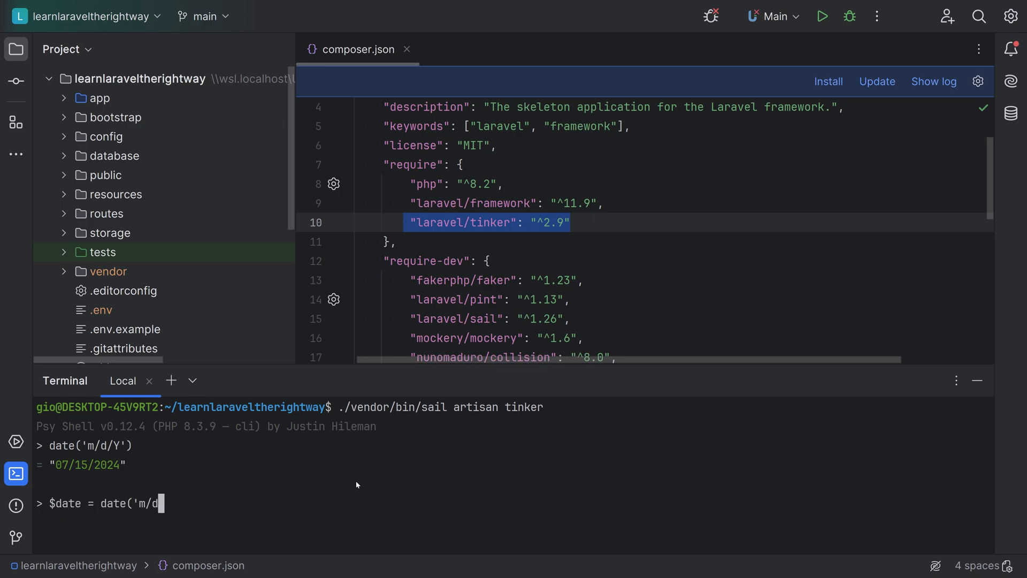
key(Return)
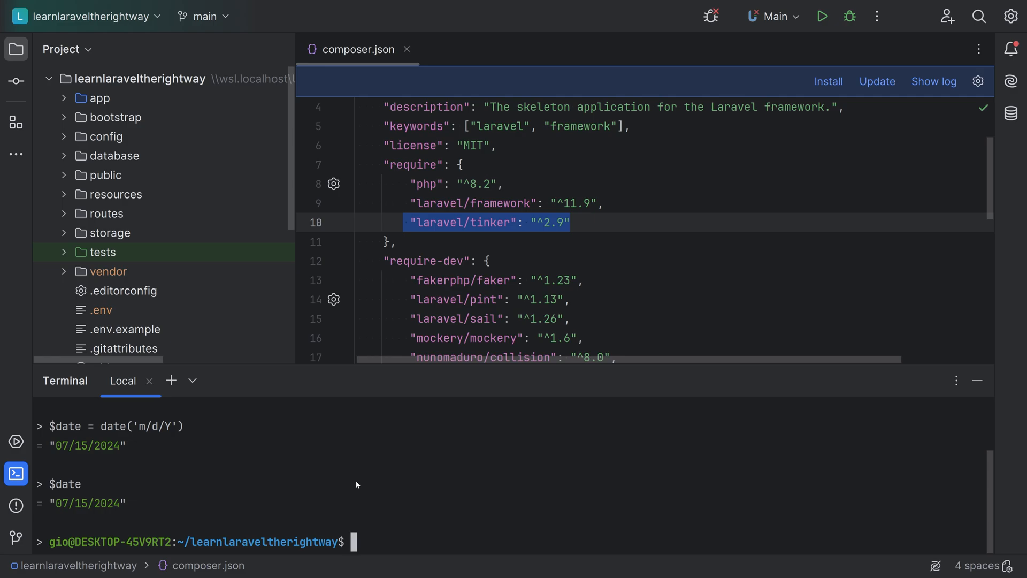
Relaunch the Tinker shell with ./vendor/bin/sail tinker
text(./vendor/bin/sail)
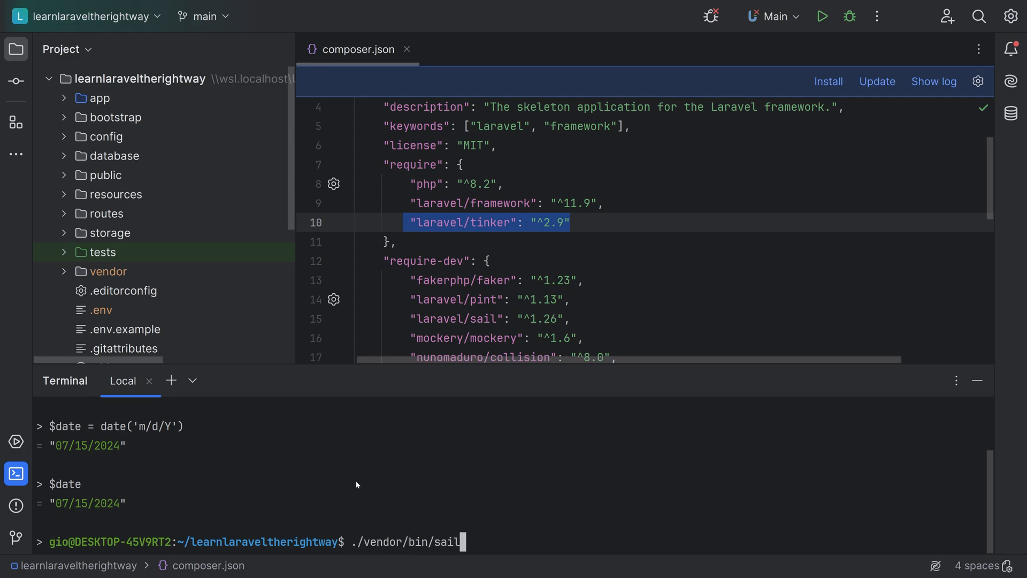
text(tinker)
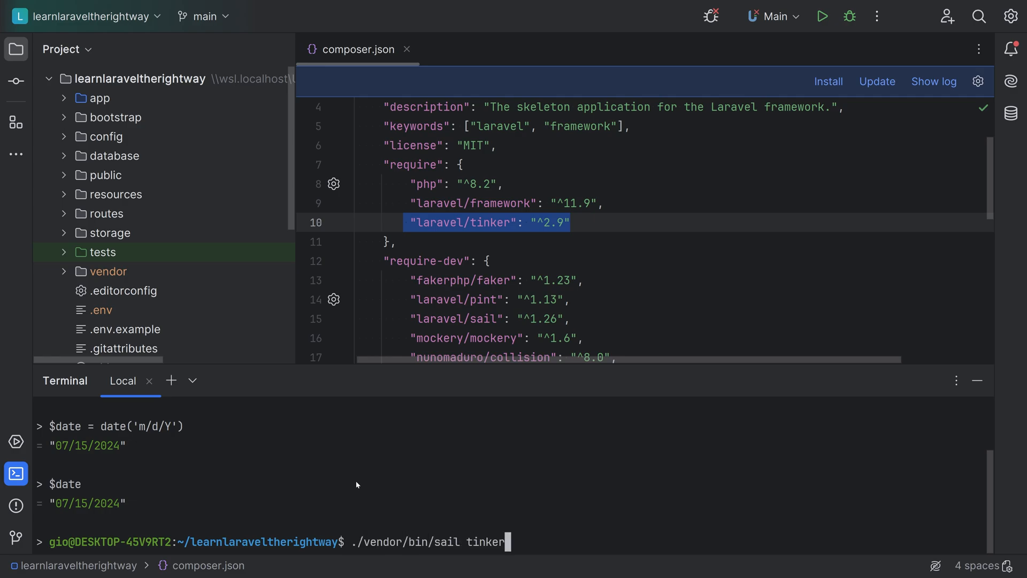
key(Return)
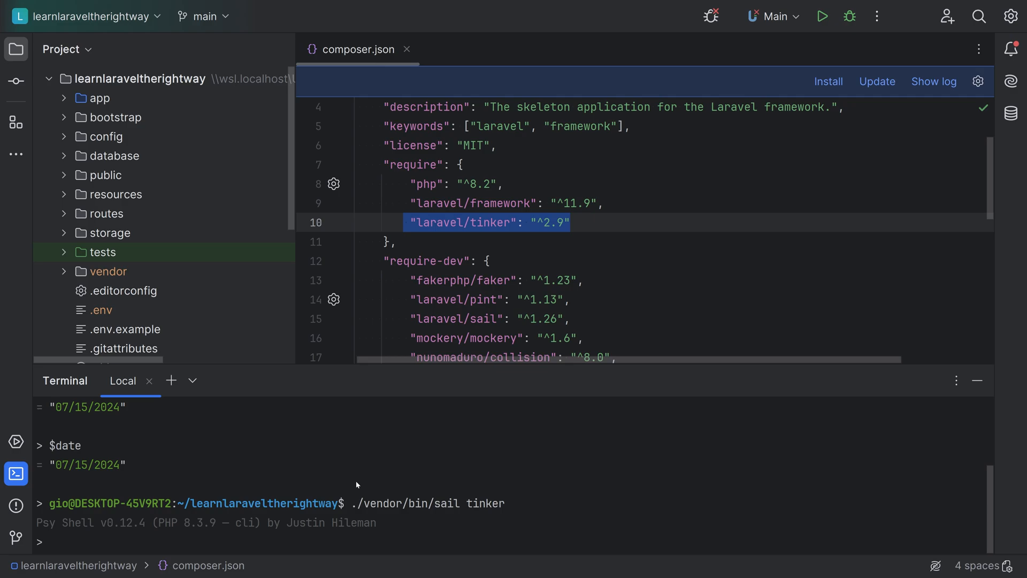
Evaluate config('app.name') in Tinker to read the value Laravel
click(52, 541)
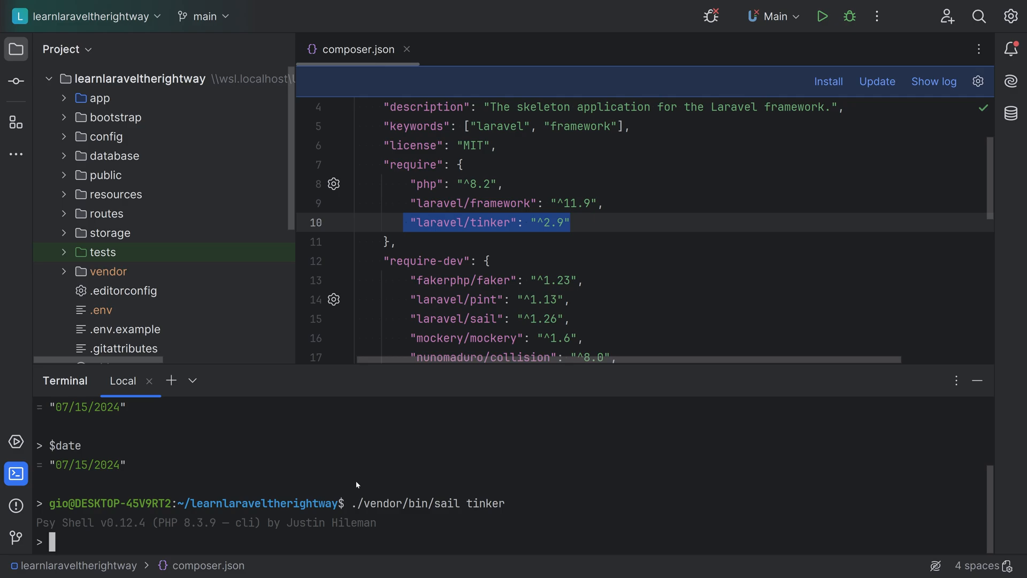
text(config)
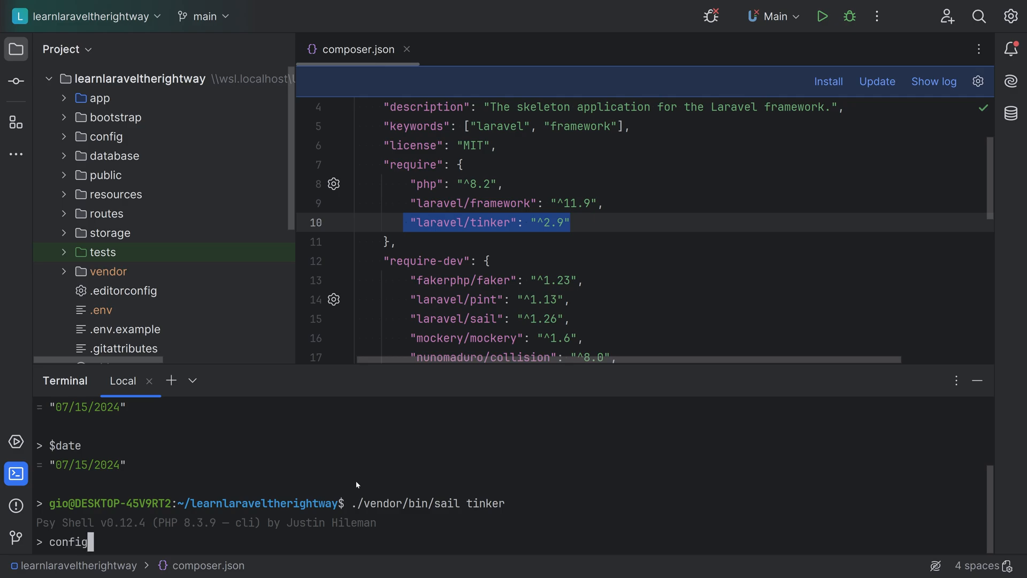
text(('app.name)
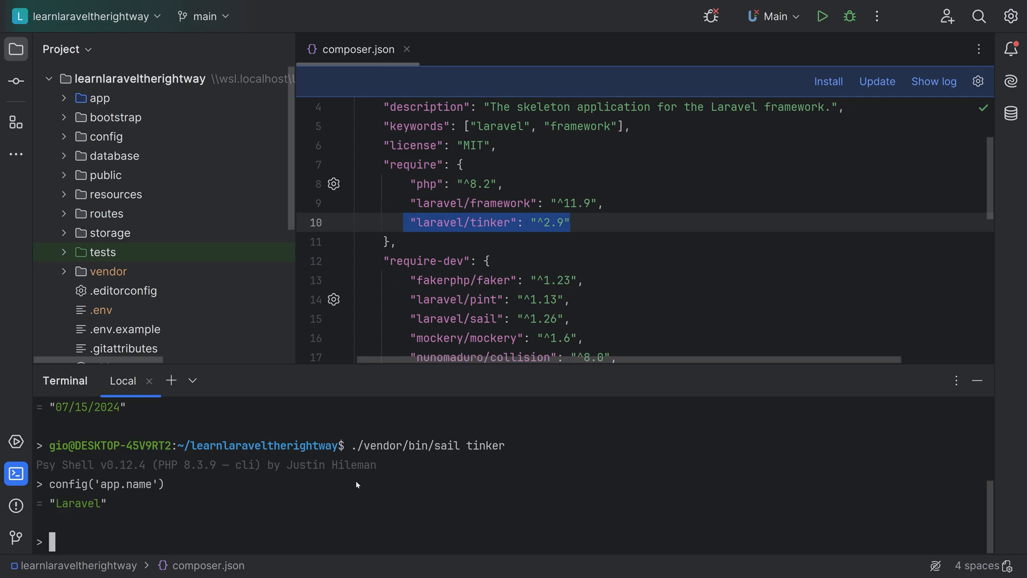
mouse_move(158, 512)
text(Payment)
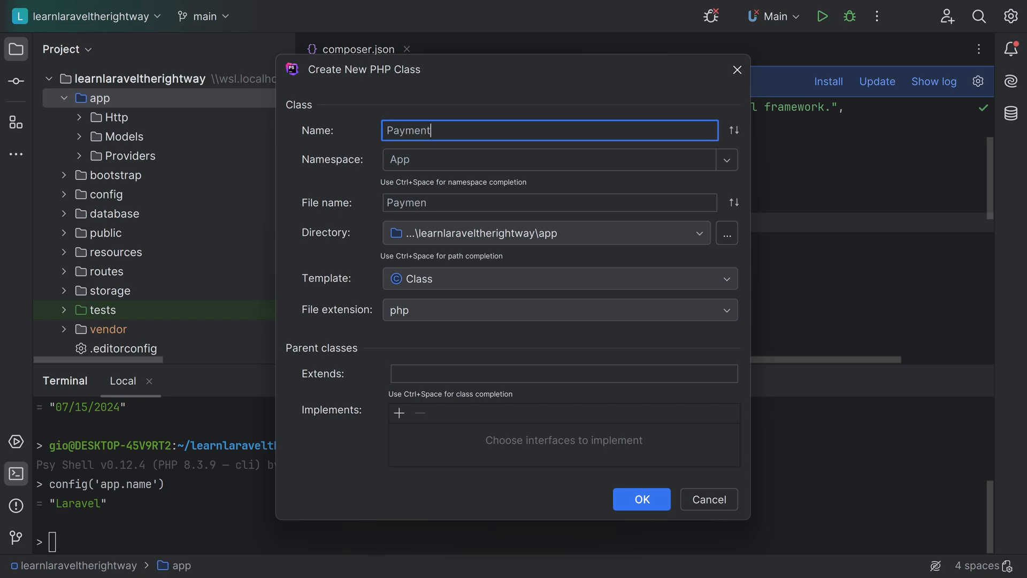
Confirm creating the PaymentService class in the App namespace
click(641, 500)
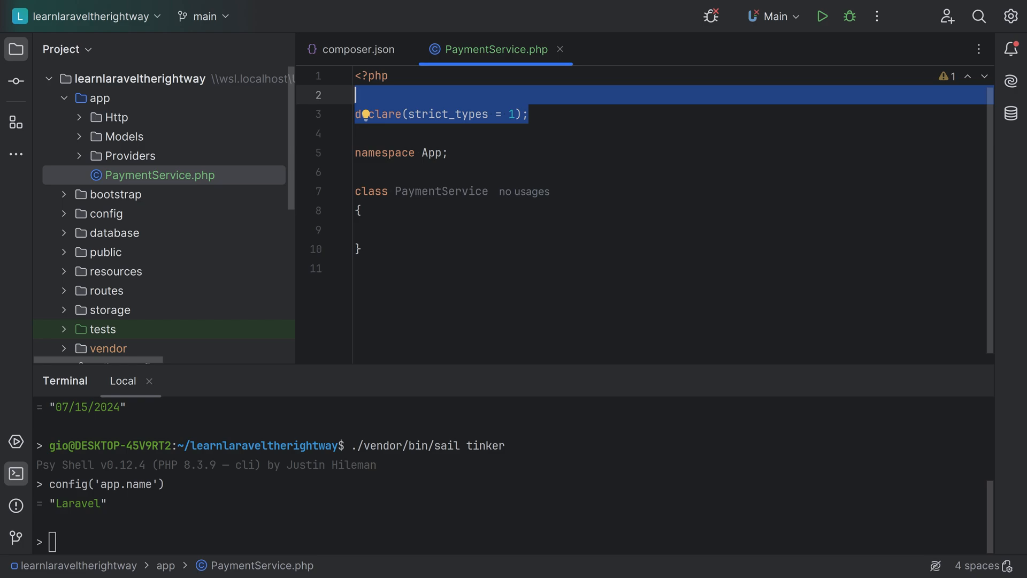
Write public function process(): bool that echoes 'Paid' . PHP_EOL in PaymentService
click(367, 229)
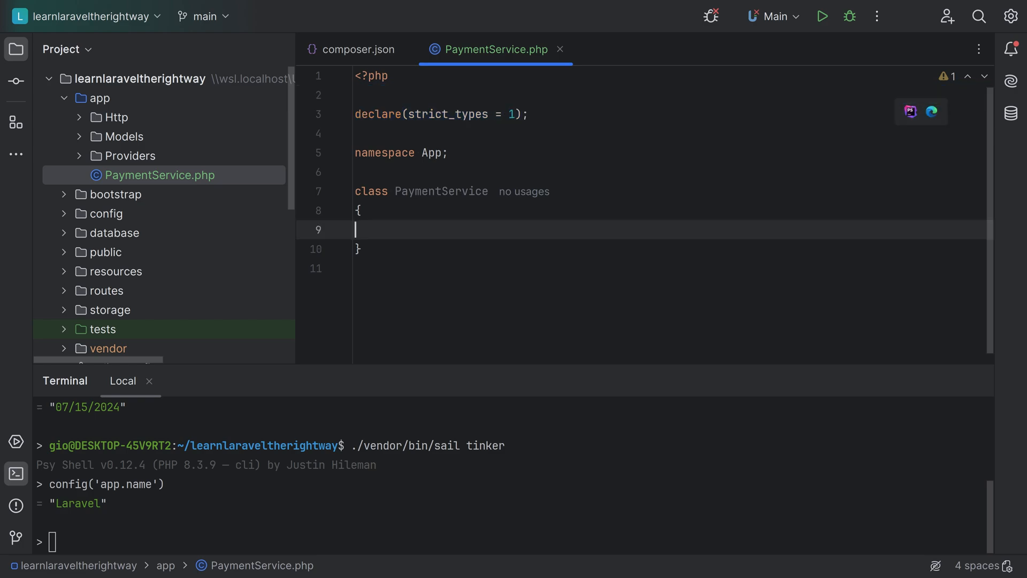
text(p)
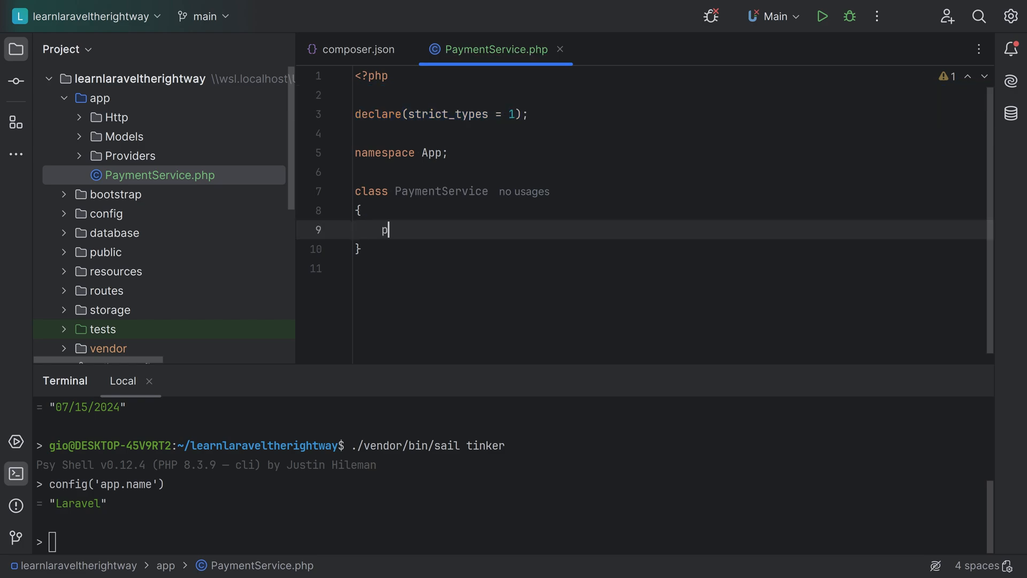
text(public function)
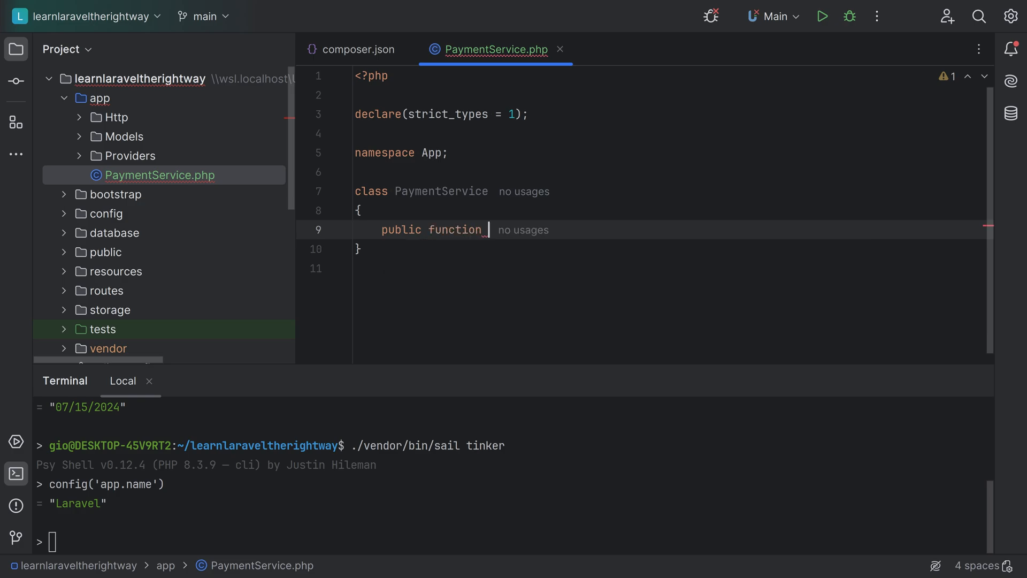
text(process())
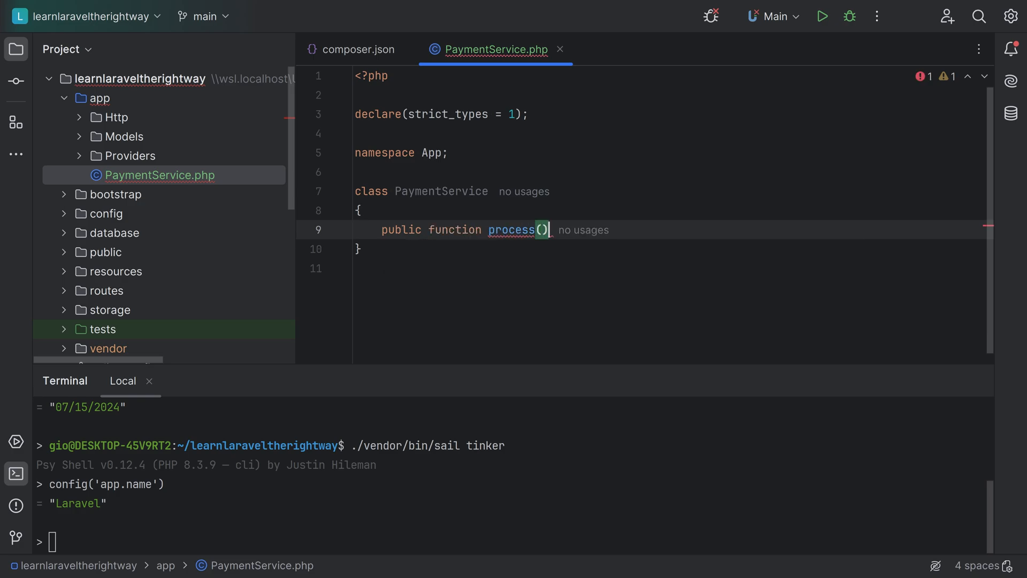
text(: bool)
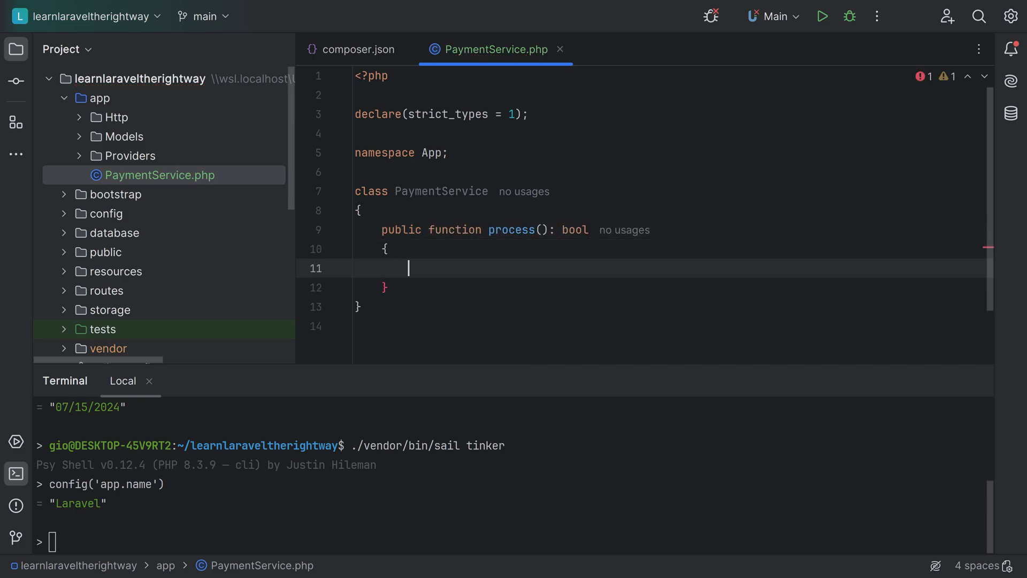
text(echo ')
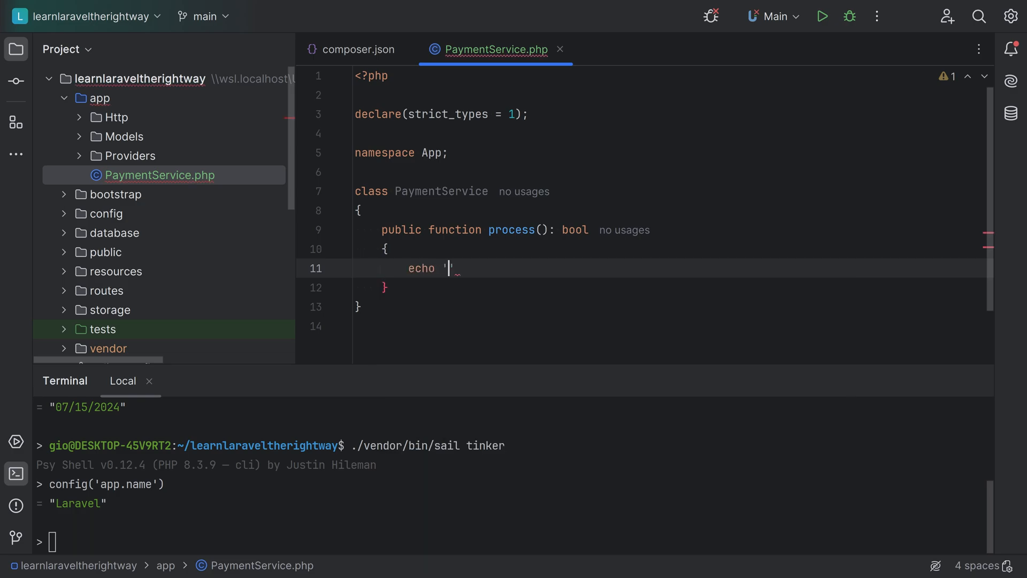
text('Paid' . PHP_EOL;)
text(return true;)
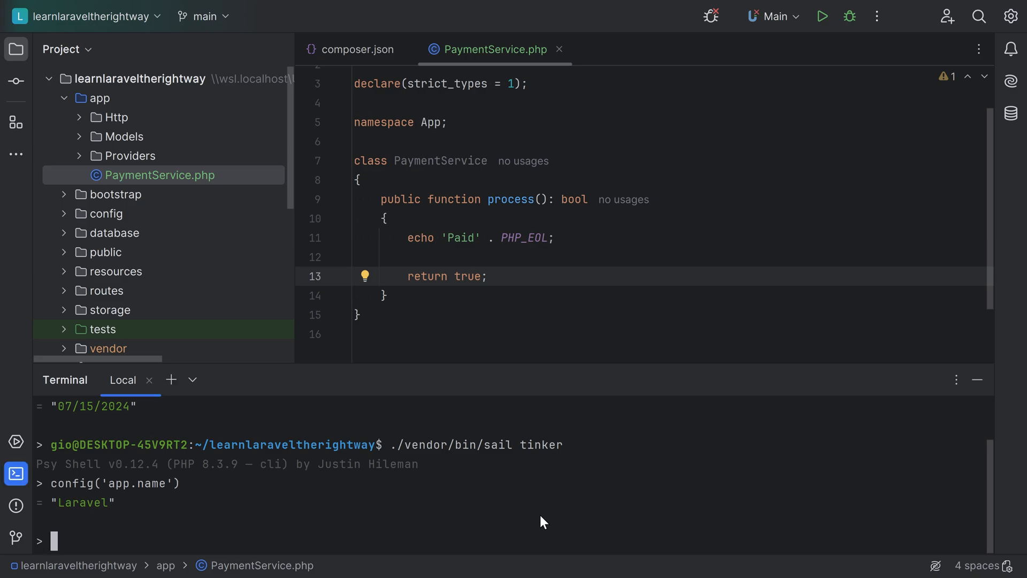
Run $paymentService = new App\PaymentService() in Tinker, hitting a class-not-found error
text($payment)
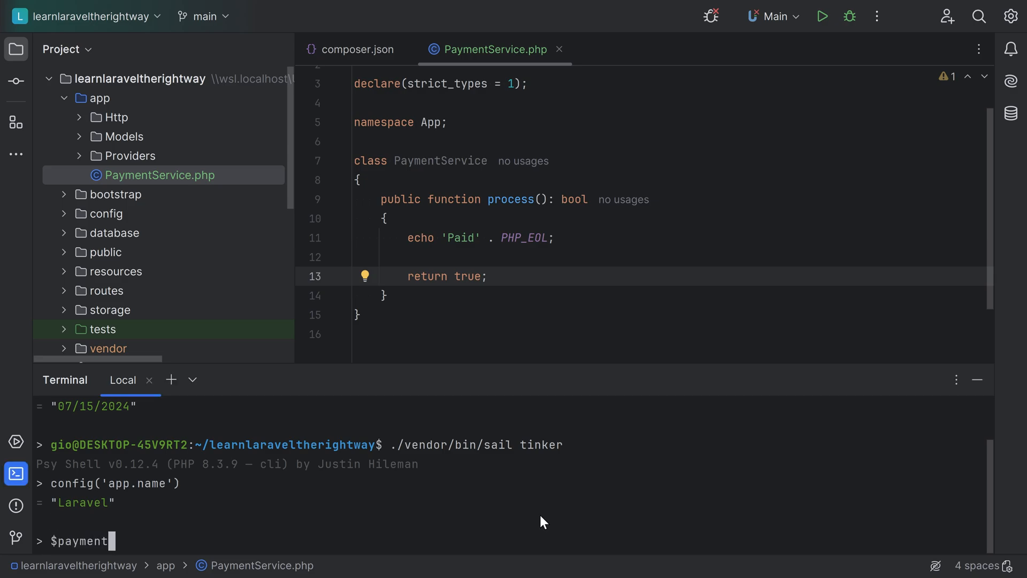
text(Service =)
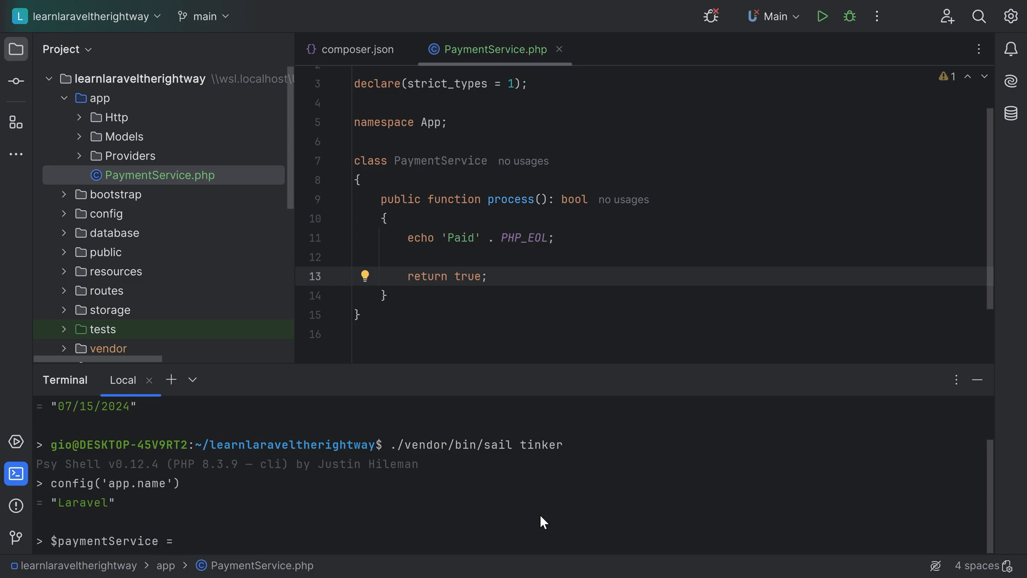
text(new)
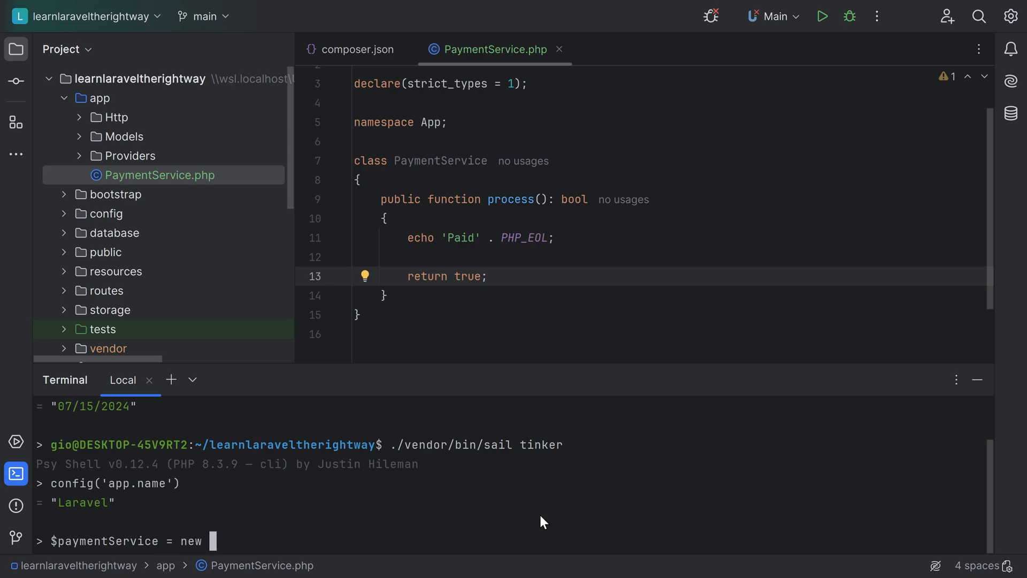
text(App\PaymentSe)
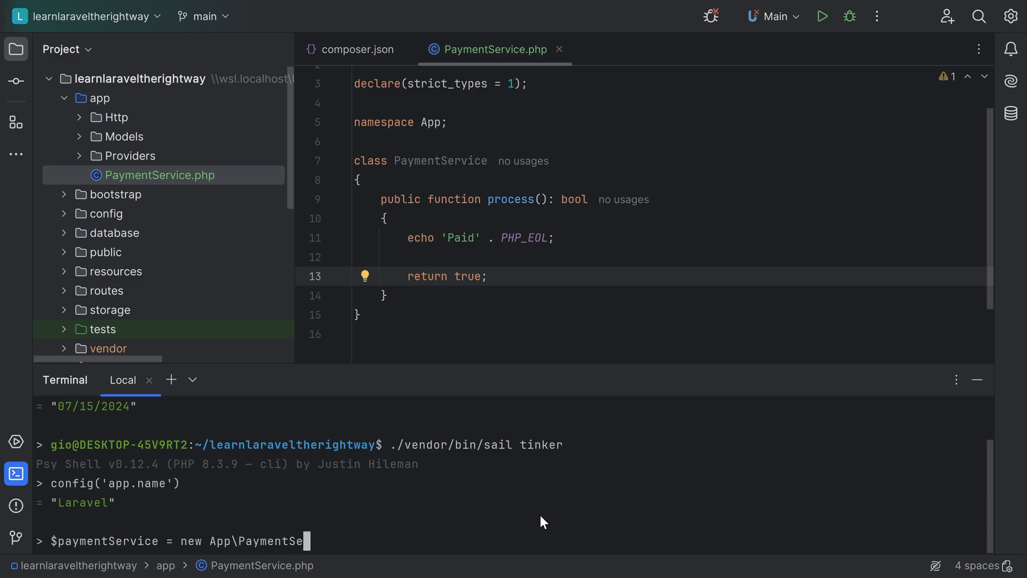
text(rvice())
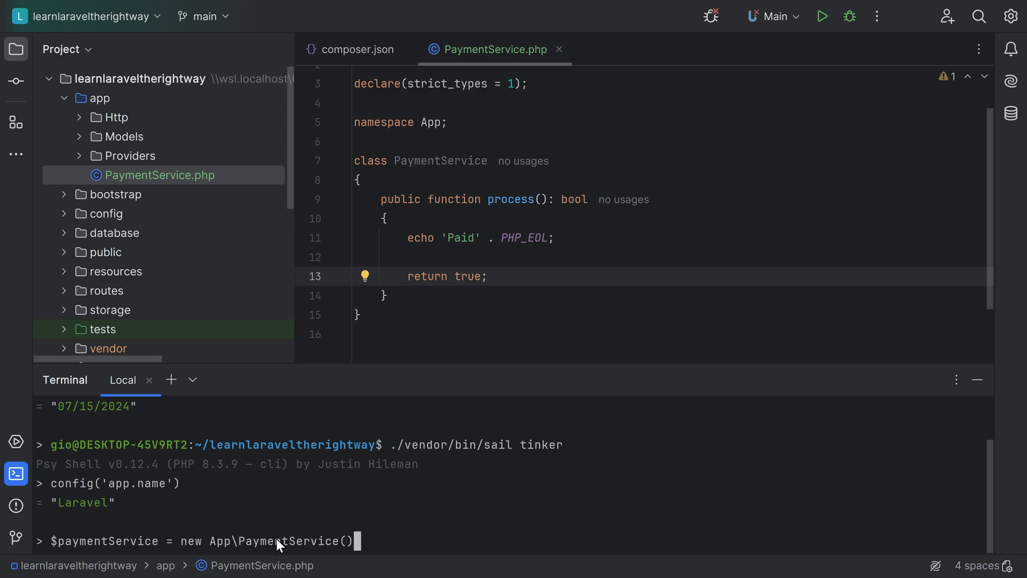
mouse_move(104, 107)
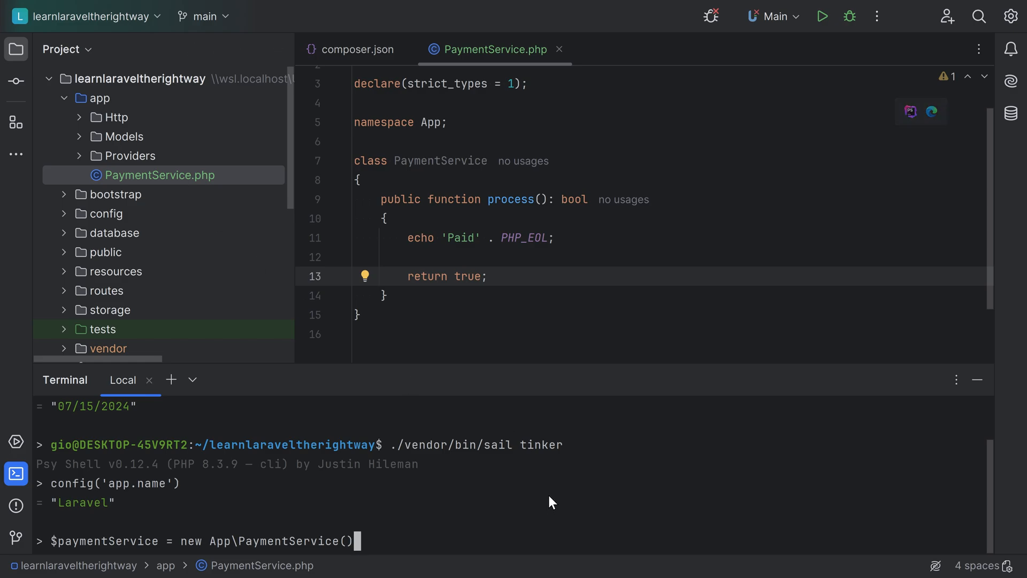
key(Return)
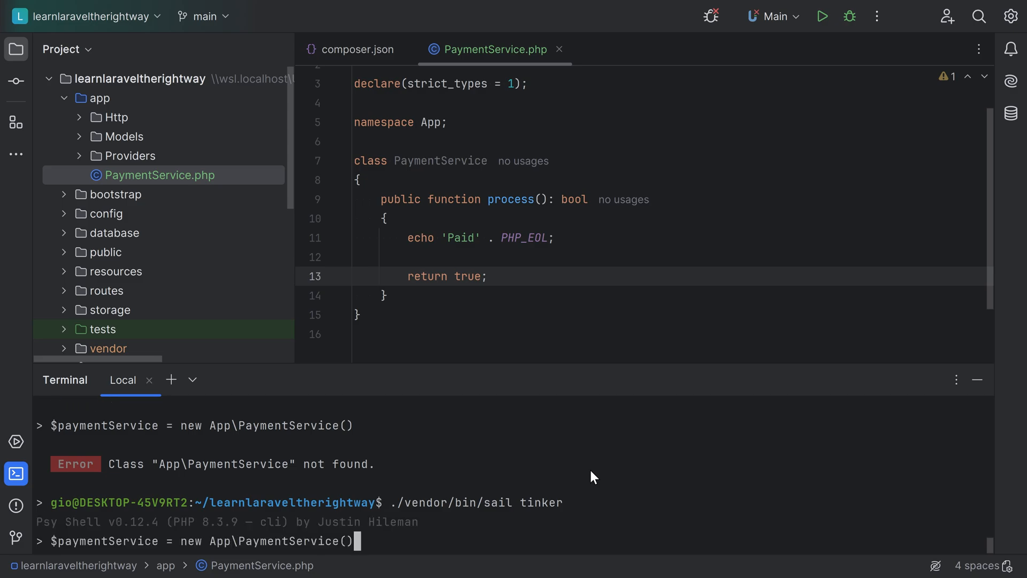
Instantiate PaymentService in the new session and call $paymentService->process(), seeing Paid and true
key(Return)
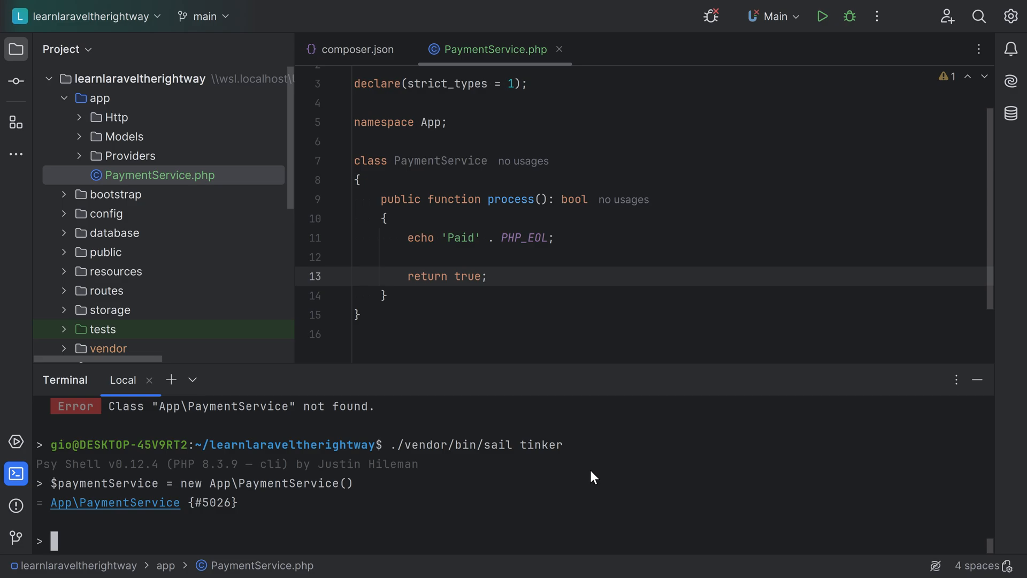
text($paym)
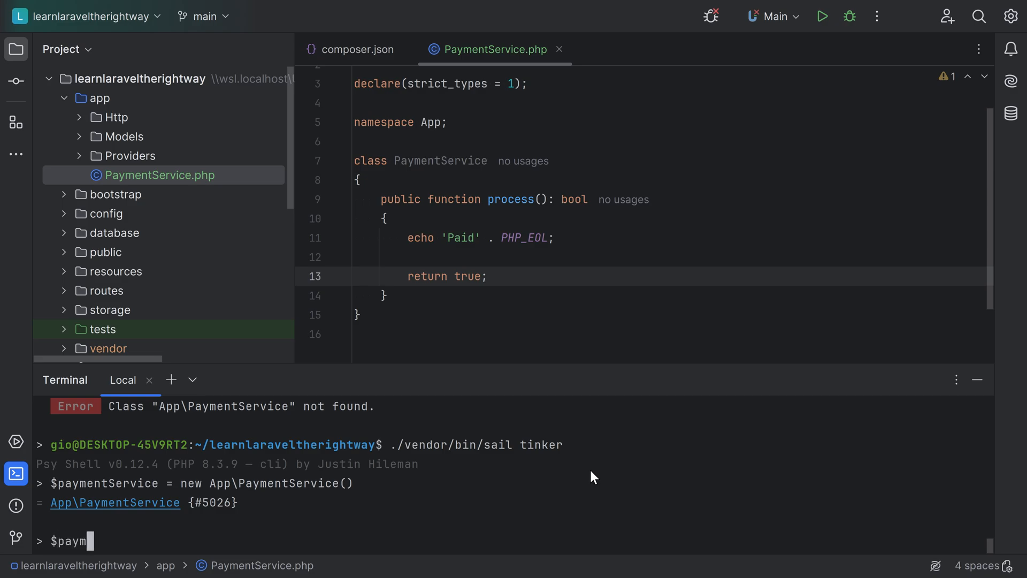
text(entService-)
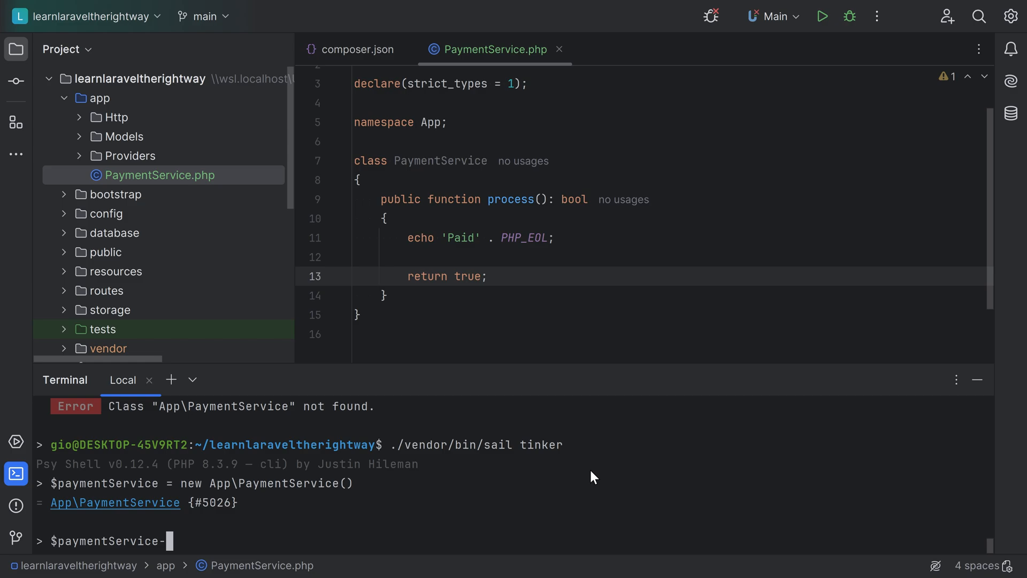
text(->process())
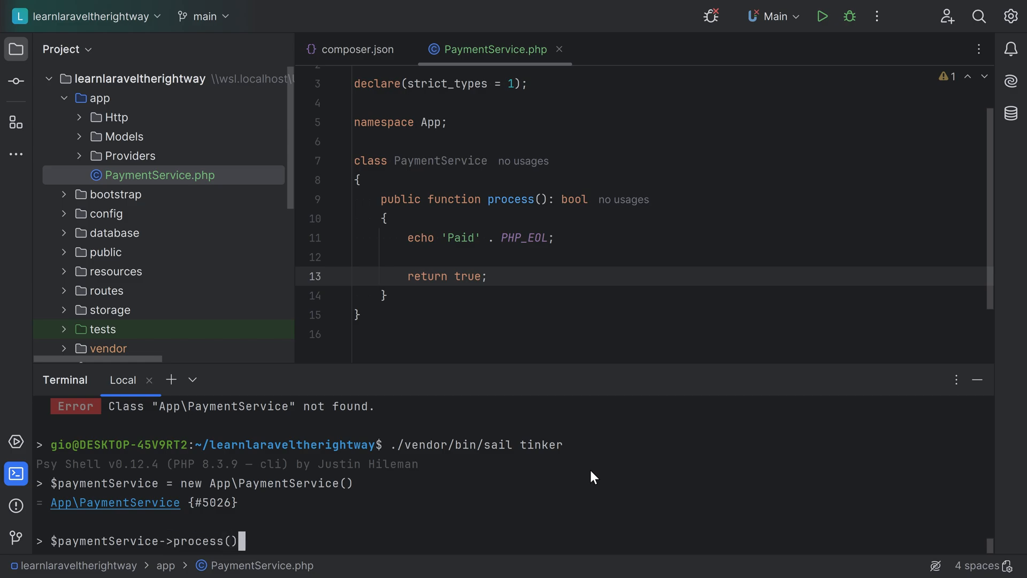
key(Return)
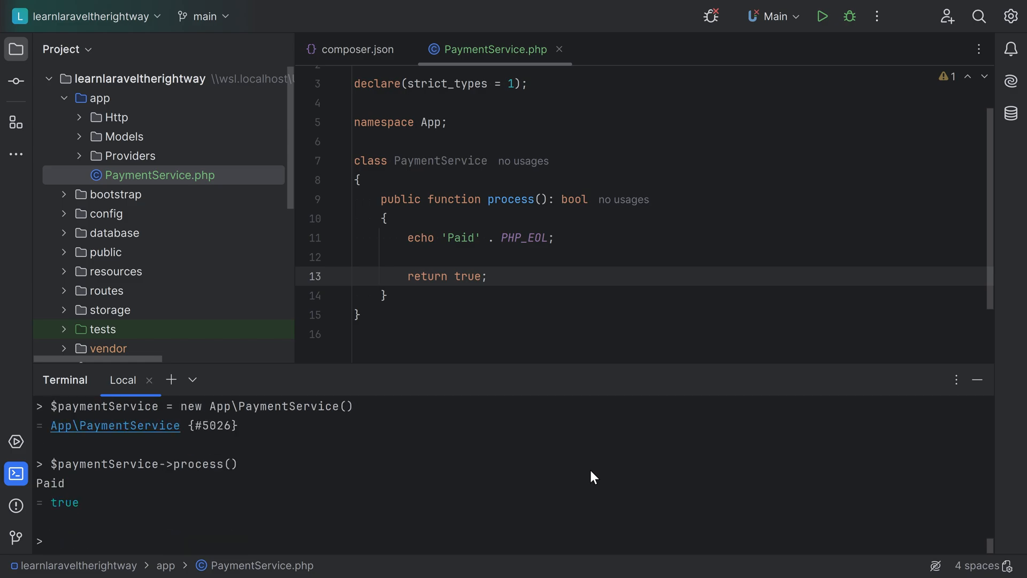
mouse_move(51, 490)
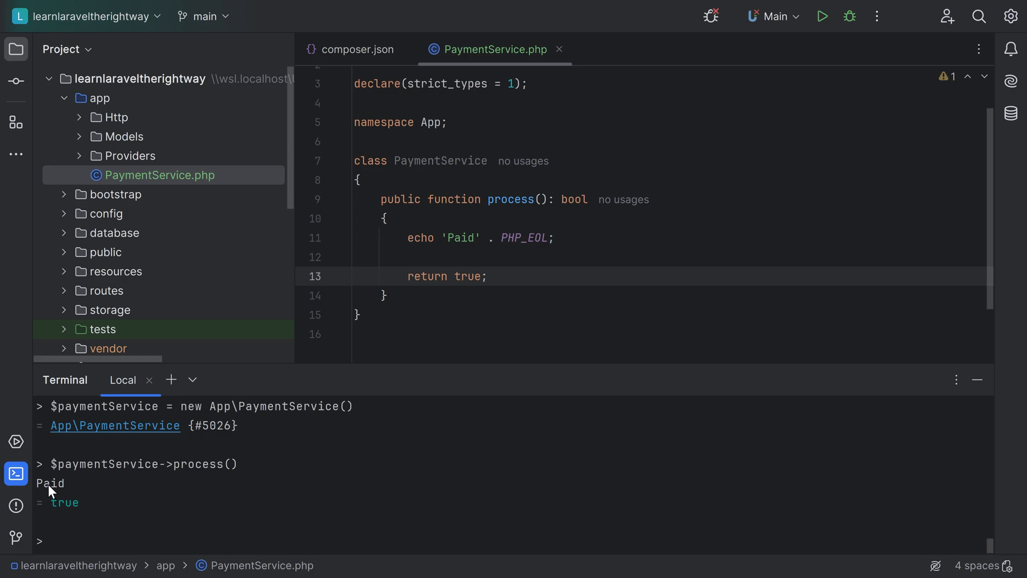
mouse_move(270, 501)
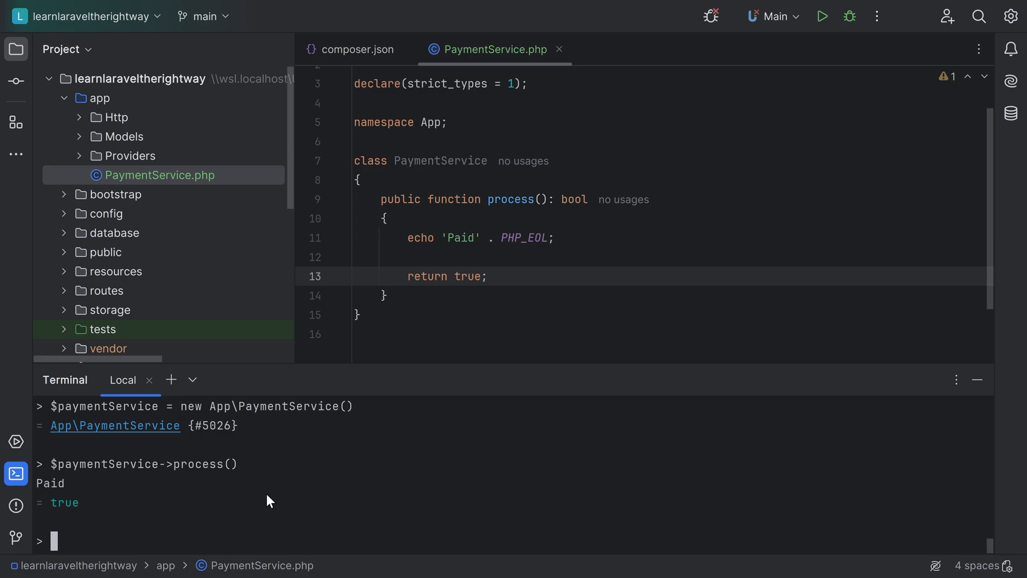
Change the return value to false and rerun process() to see Paid and false
text(fals)
text($paymentService->process())
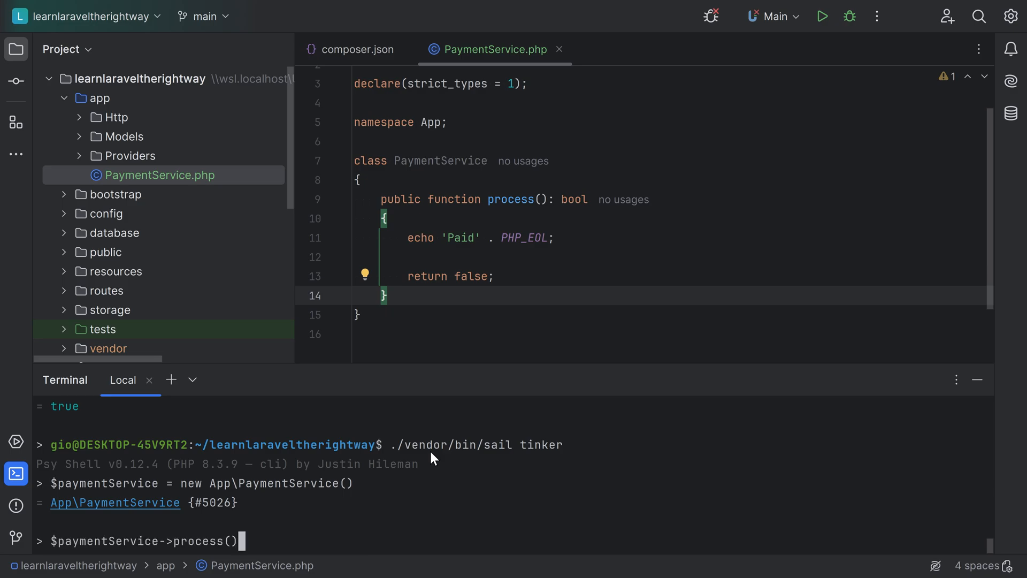
key(Return)
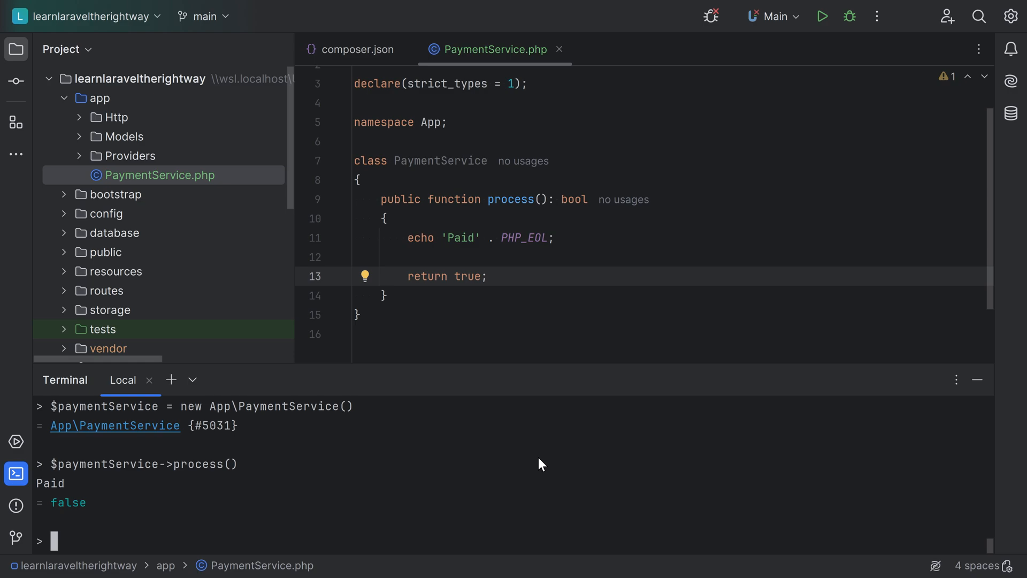
mouse_move(63, 510)
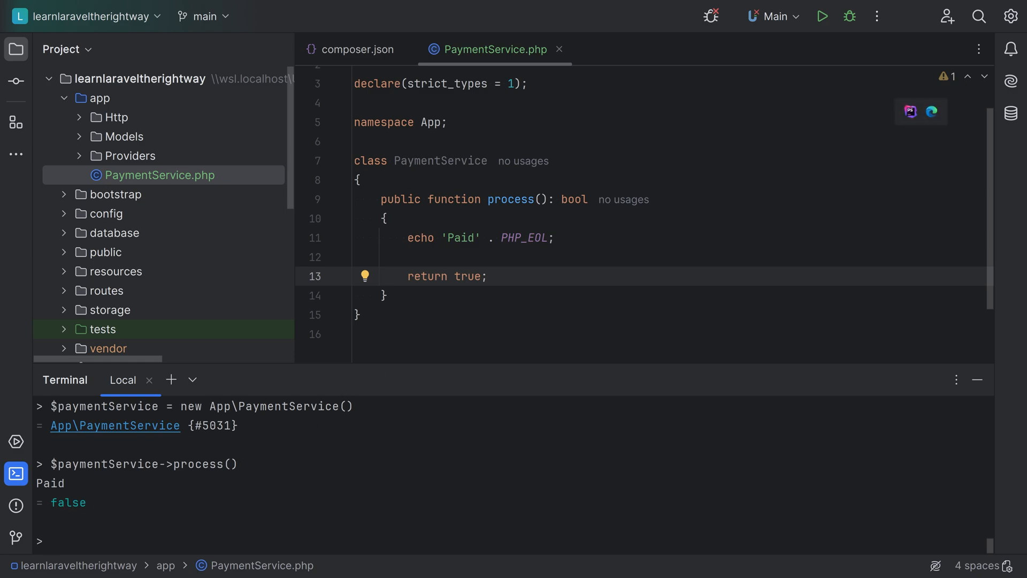
mouse_move(465, 276)
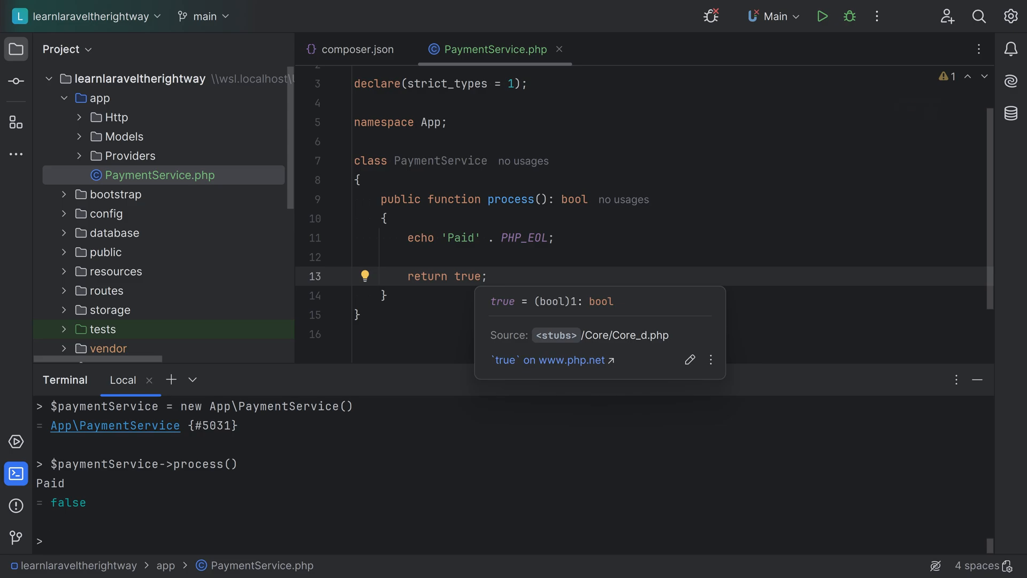
click(53, 539)
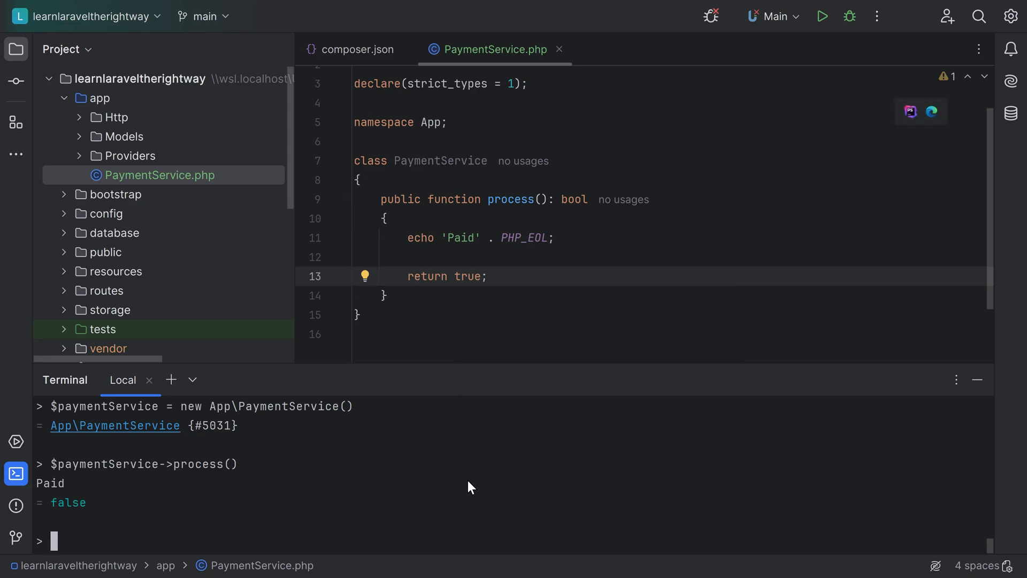
Enter the PaymentService instantiation line and quit Tinker back to the shell
text($paymentService = new App\PaymentService())
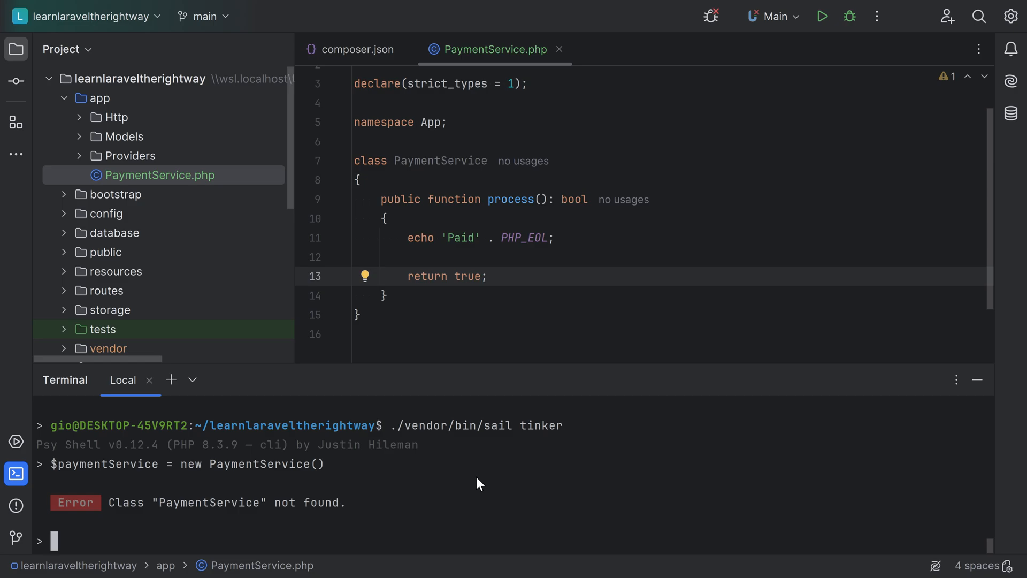
key(Return)
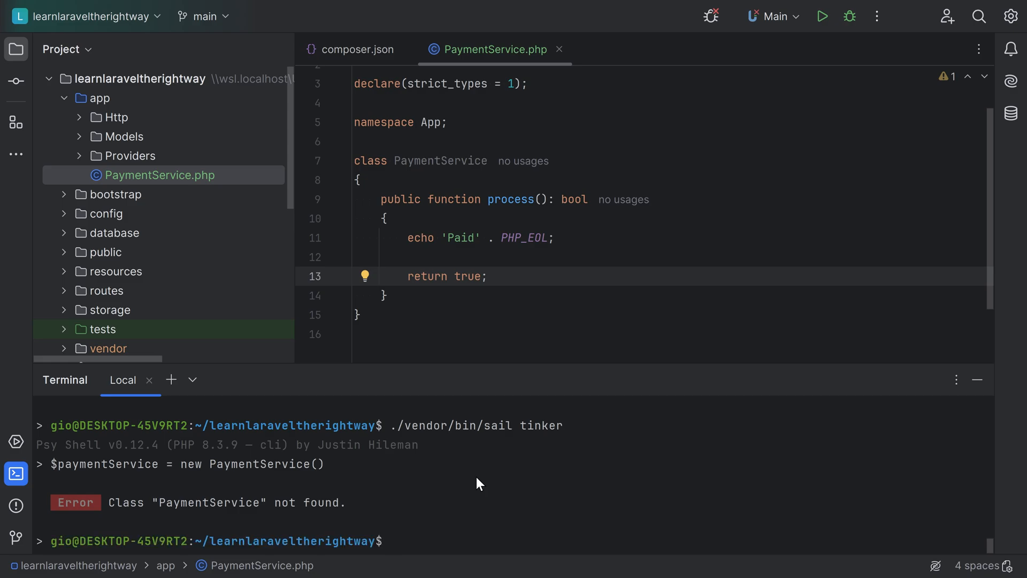
Regenerate Composer's autoload files with ./vendor/bin/sail composer dump-autoload
text(./vendor/bin/sa)
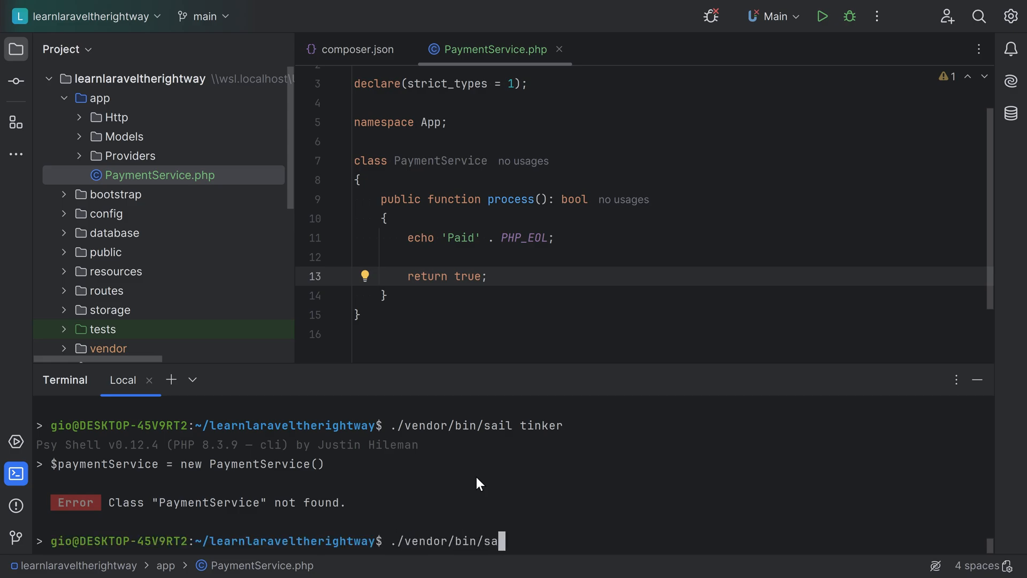
text(il composer)
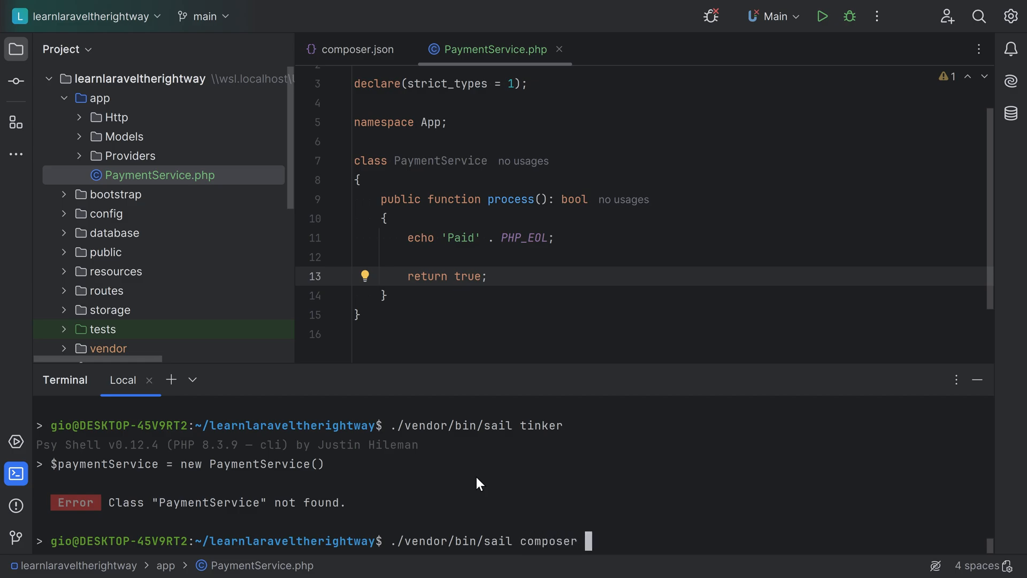
text(dump-autoload)
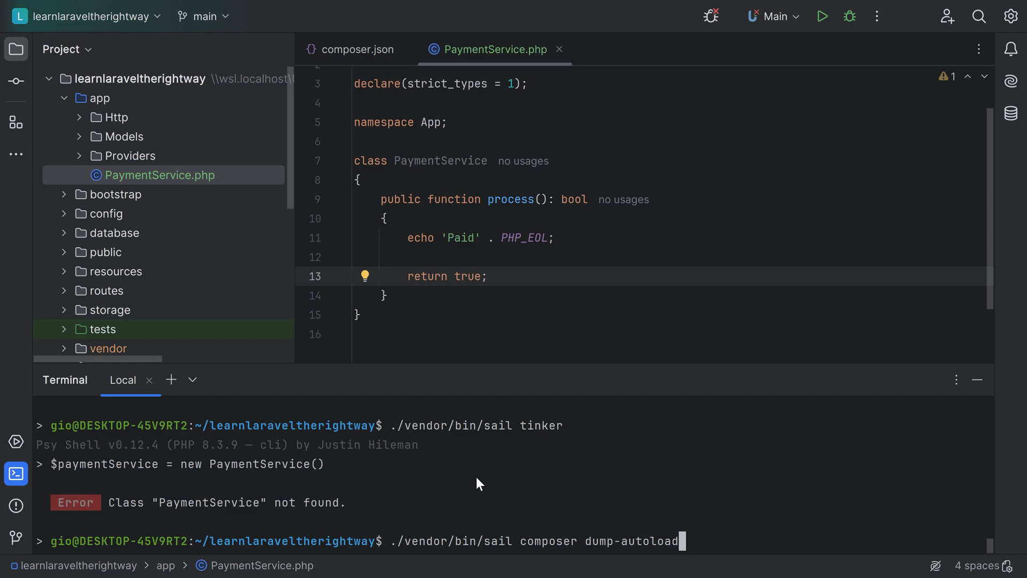
key(Return)
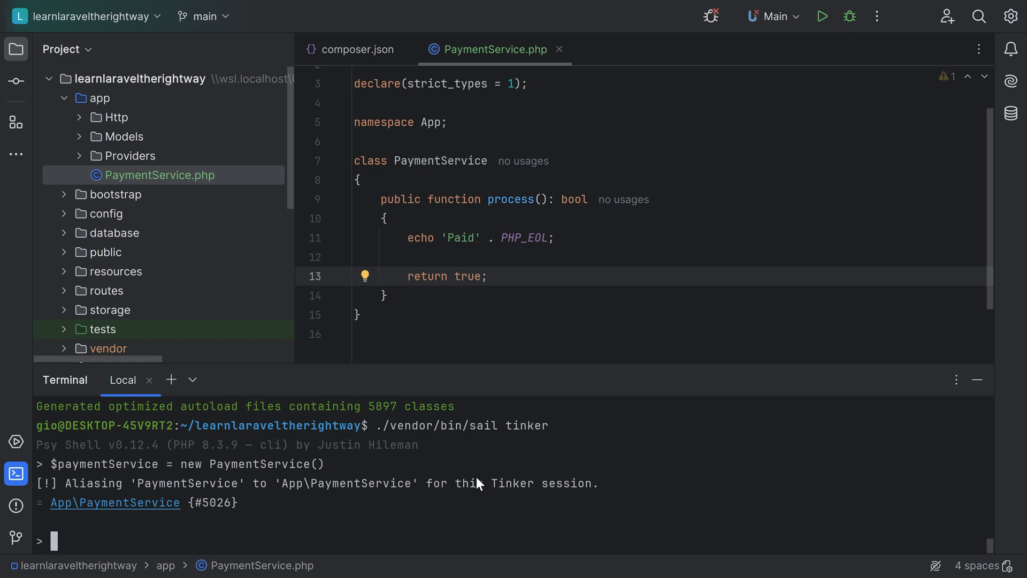
mouse_move(108, 492)
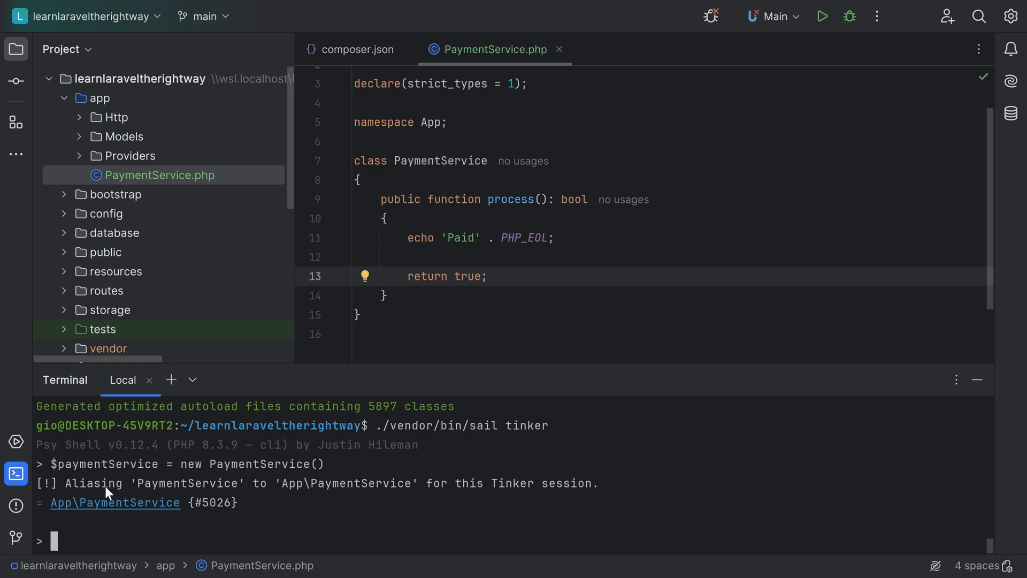
mouse_move(66, 490)
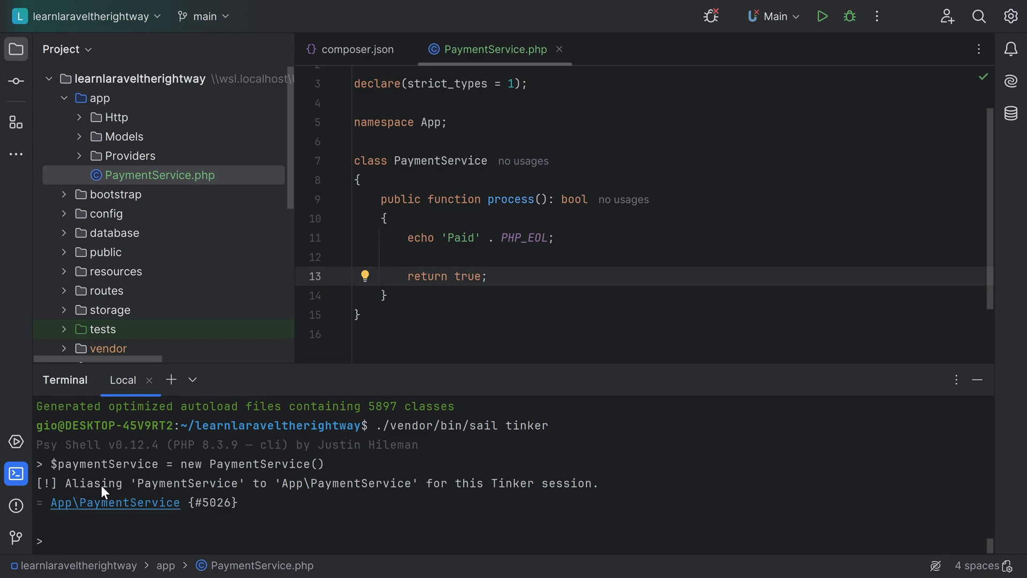
mouse_move(268, 515)
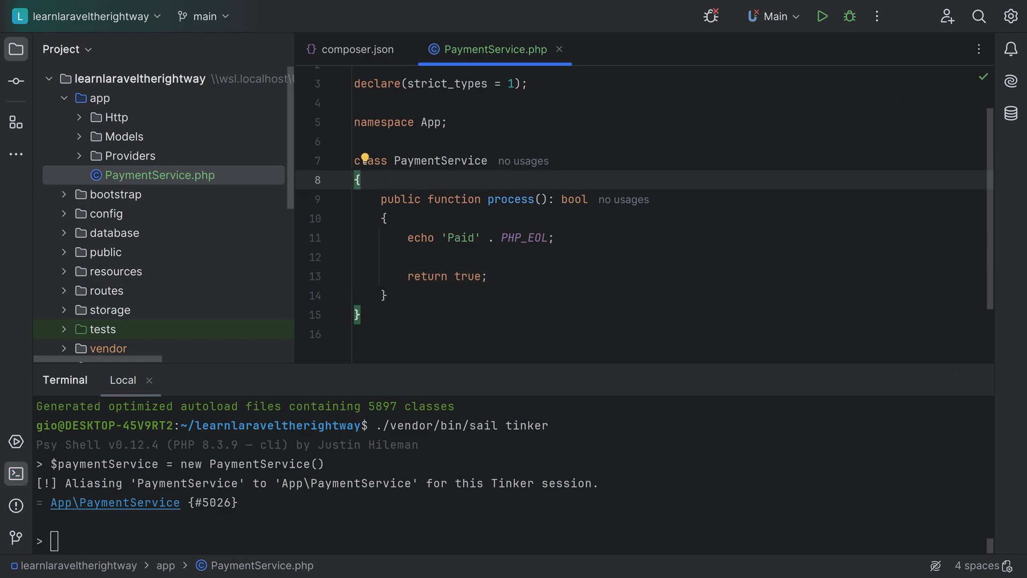
Search for 'Tinker' and open TinkerCommand.php to look through its source
text(Tinker)
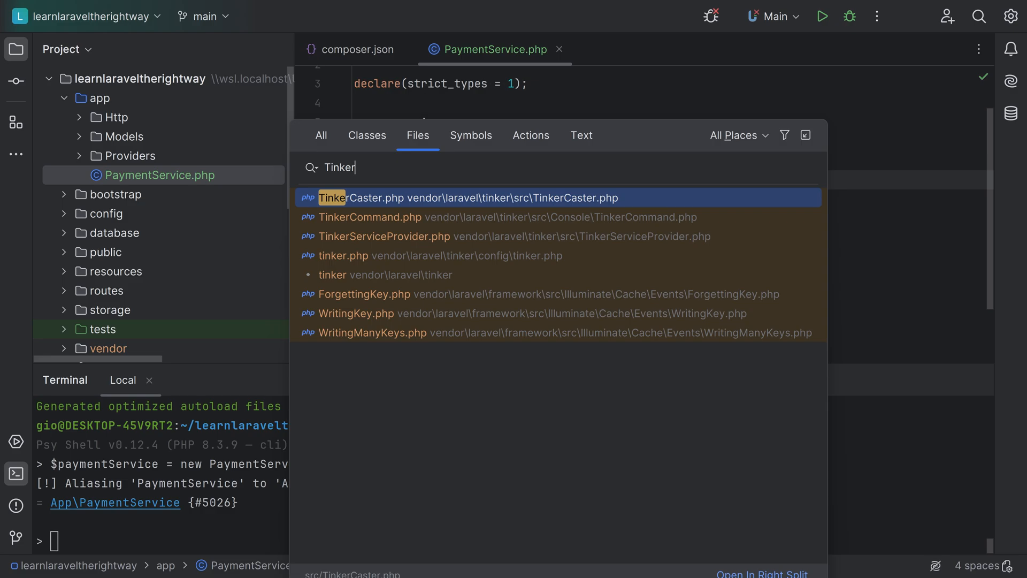
click(369, 218)
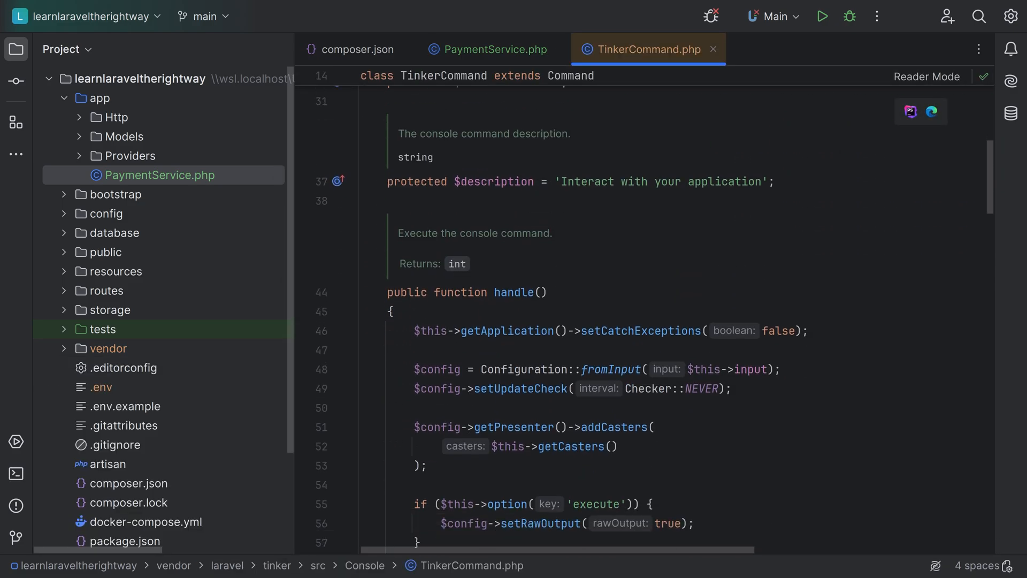
scroll(down, 3)
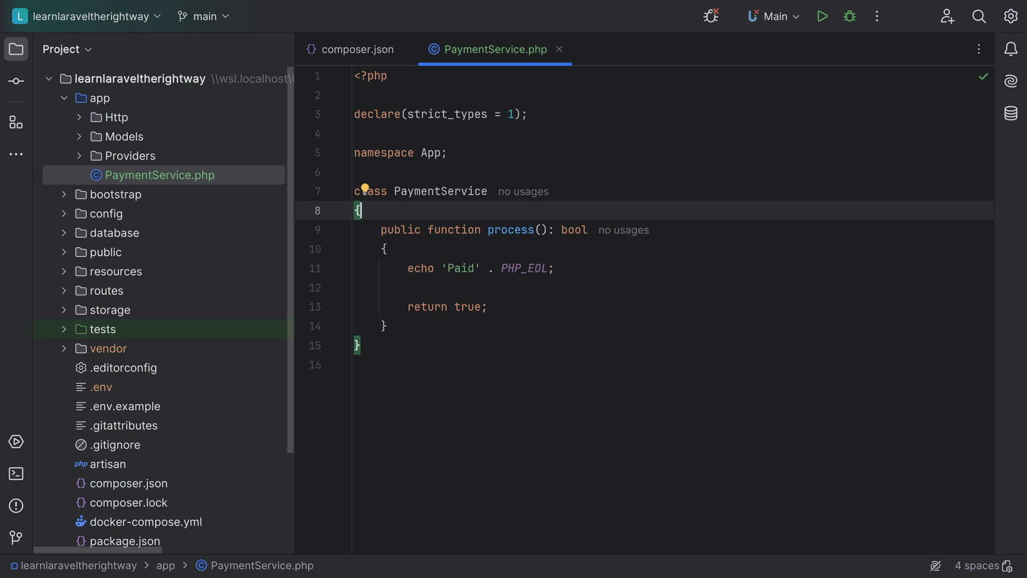
Run 'down' in the Tinker terminal, then start entering localhost in Brave's address bar
click(16, 473)
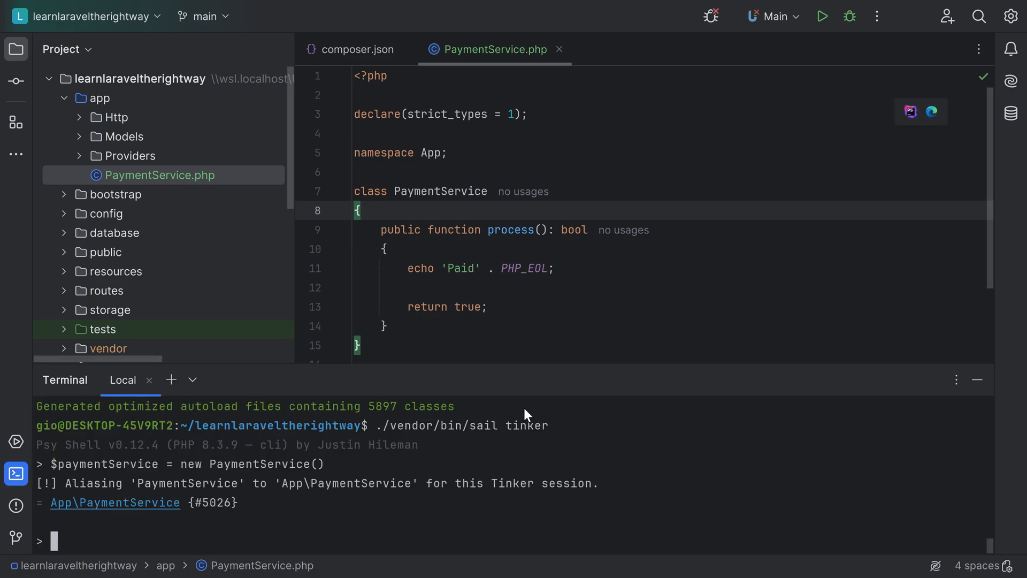
mouse_move(633, 471)
text(down)
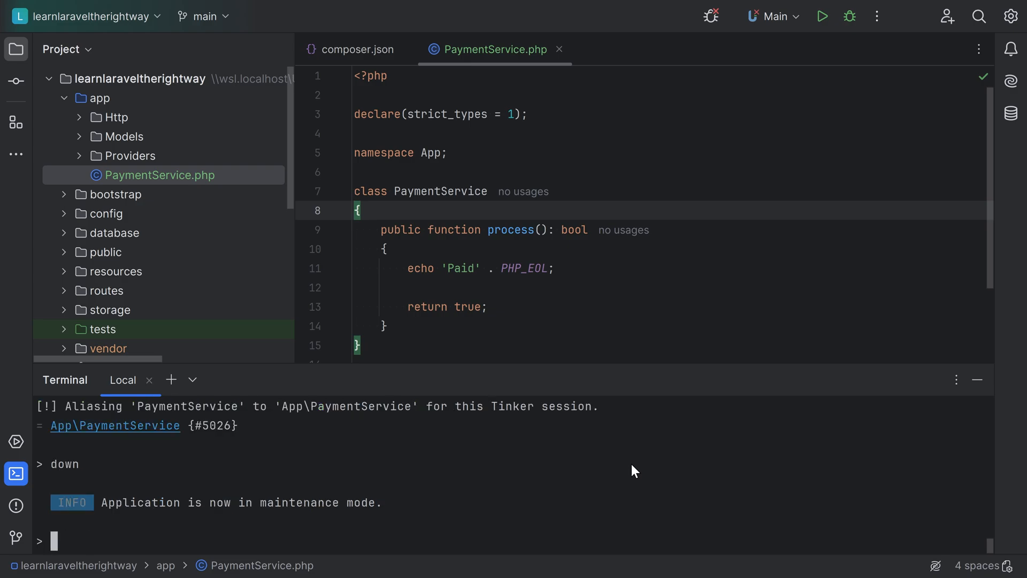
mouse_move(100, 509)
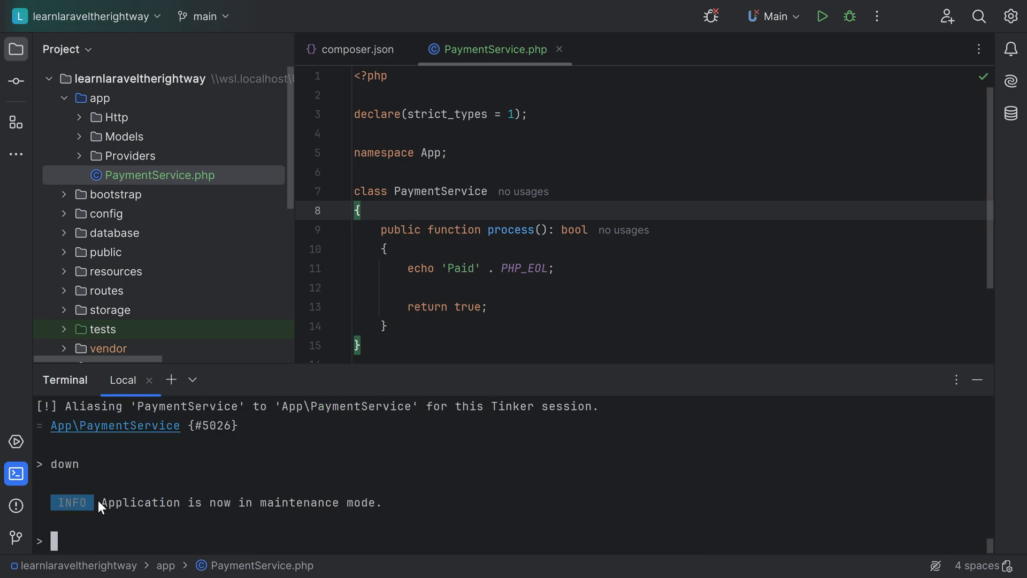
mouse_move(331, 517)
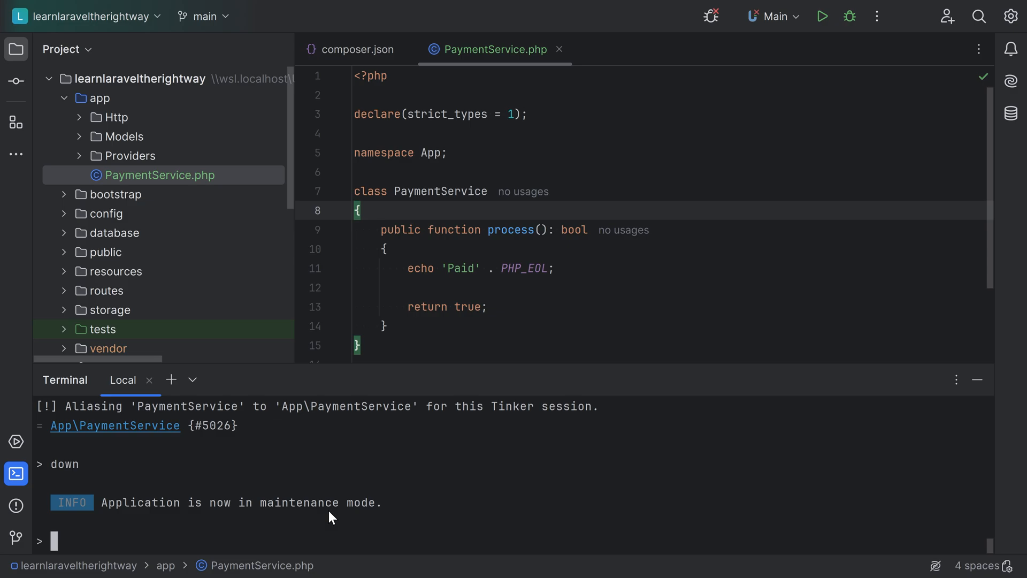
mouse_move(370, 510)
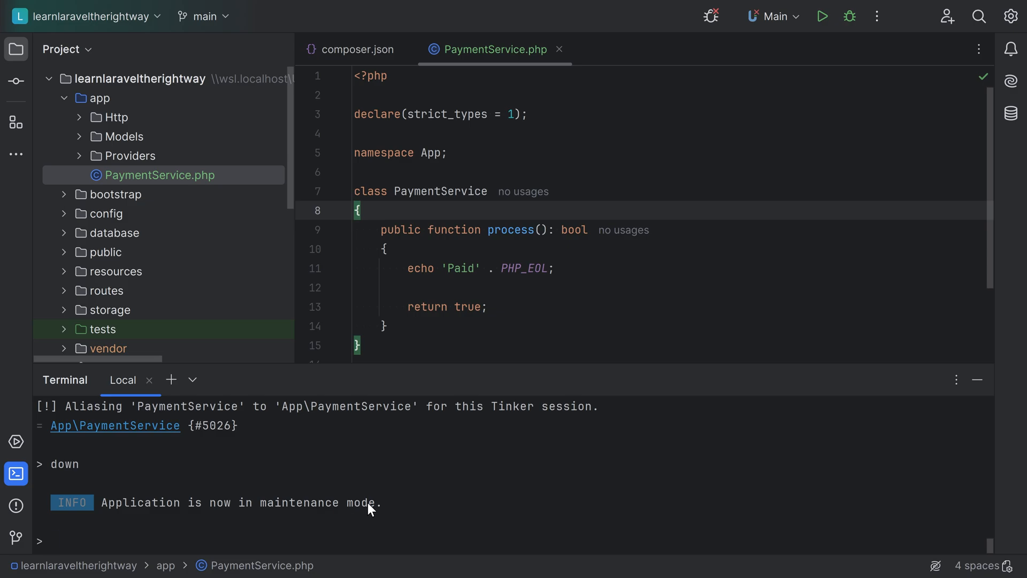
text(localho)
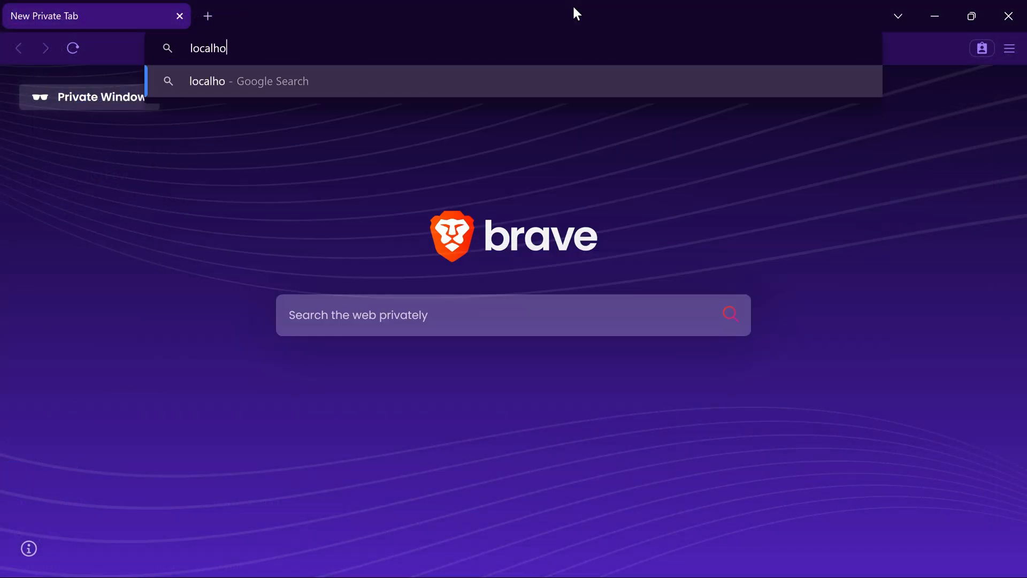
Load localhost in Brave to see the app's maintenance-mode page
key(Return)
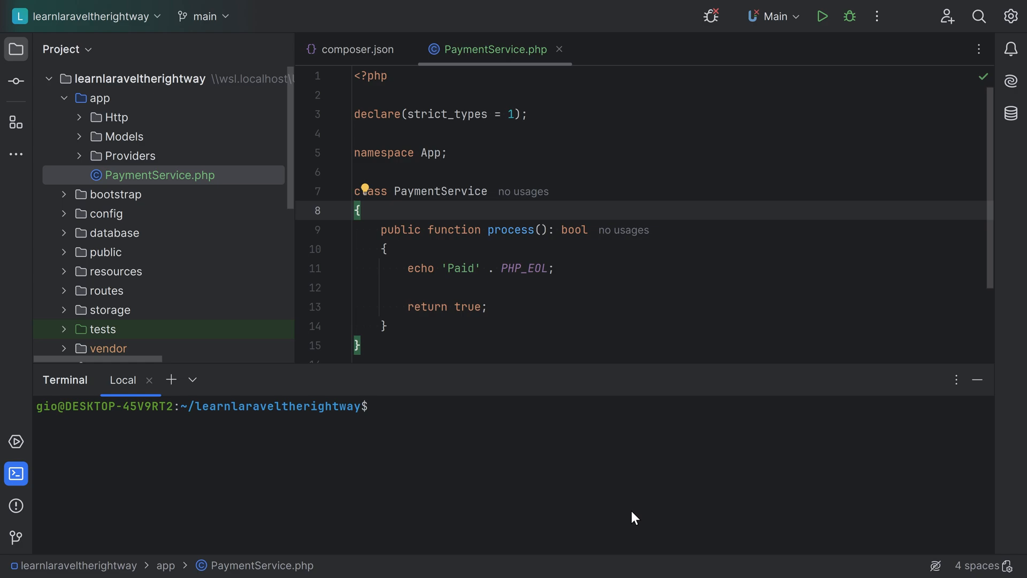
click(459, 405)
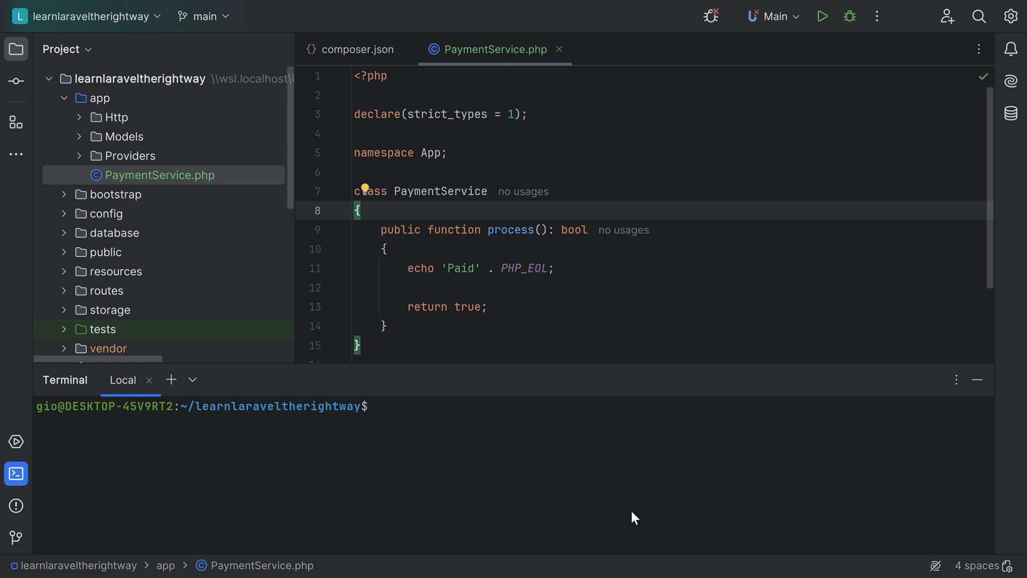
click(459, 405)
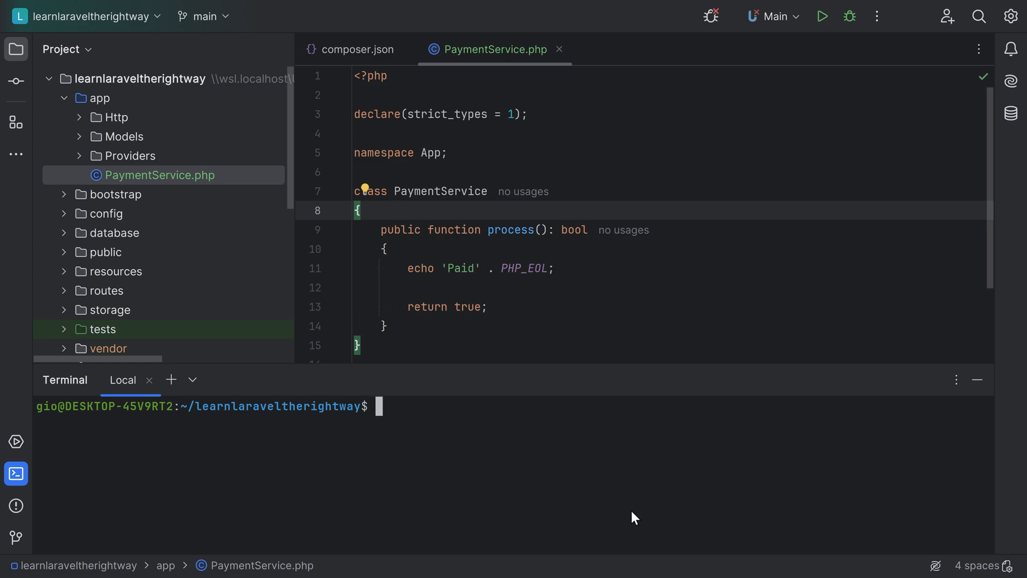
Run ./vendor/bin/sail artisan vendor:publish --provider="Laravel\Tinker\TinkerServiceProvider" in the terminal
text(./vendor/bin/s)
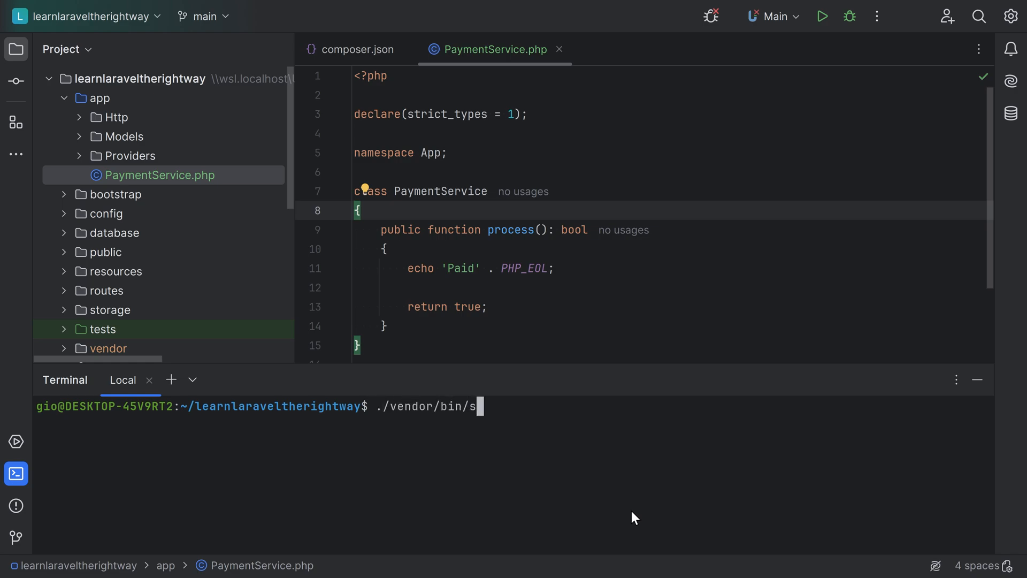
text(ail artisan ve)
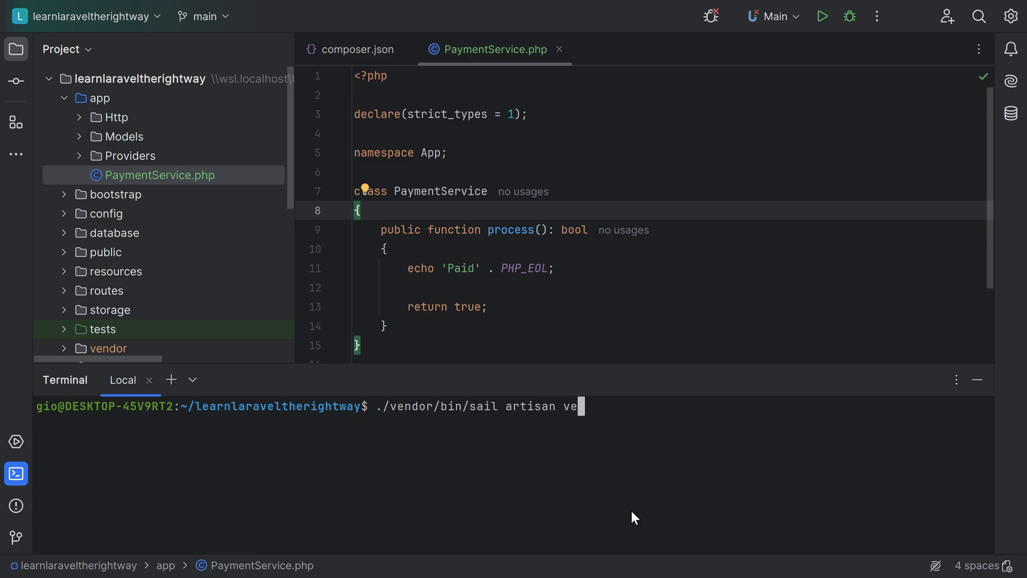
text(ndor:publish)
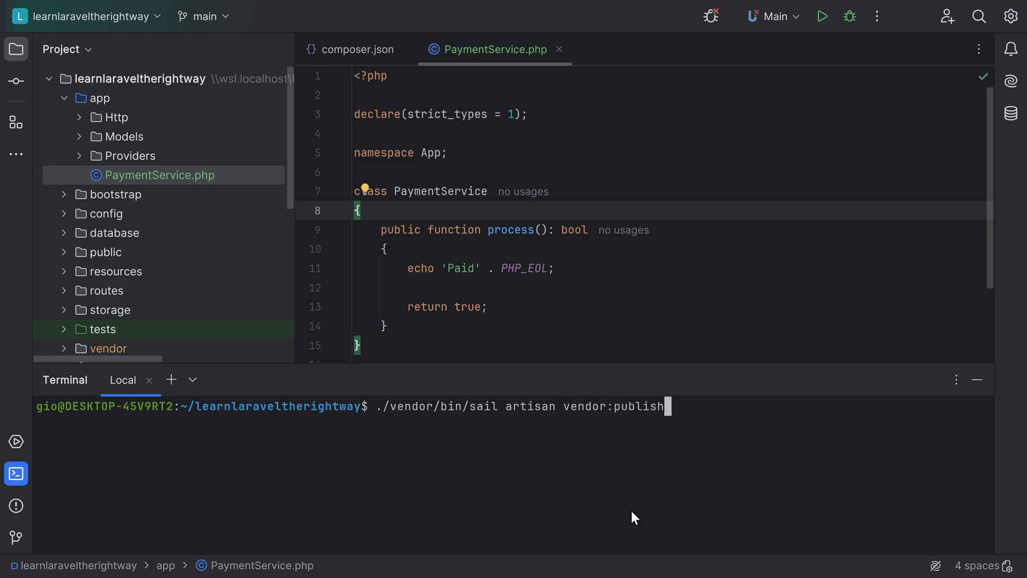
text(--prov)
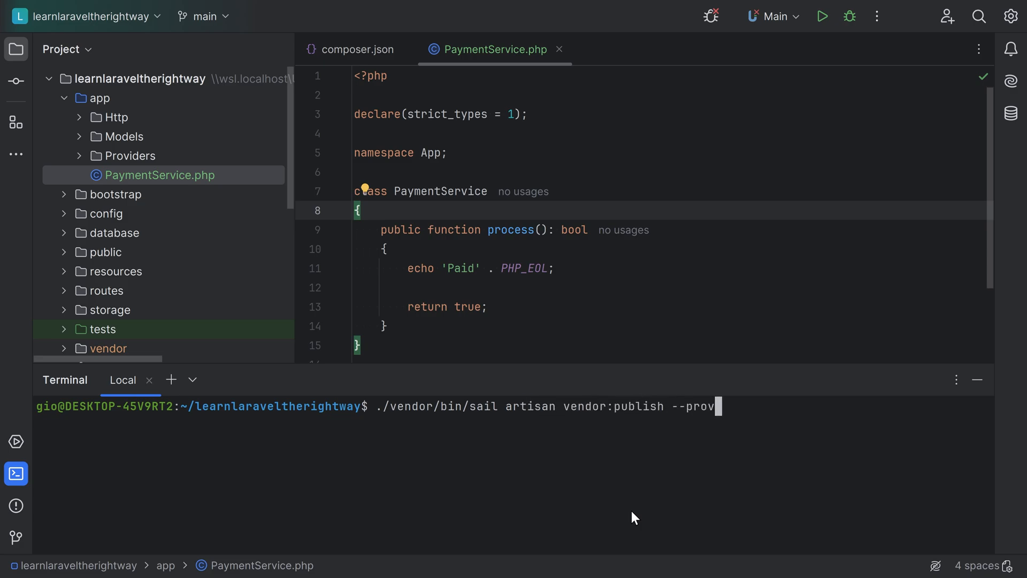
text(ider=)
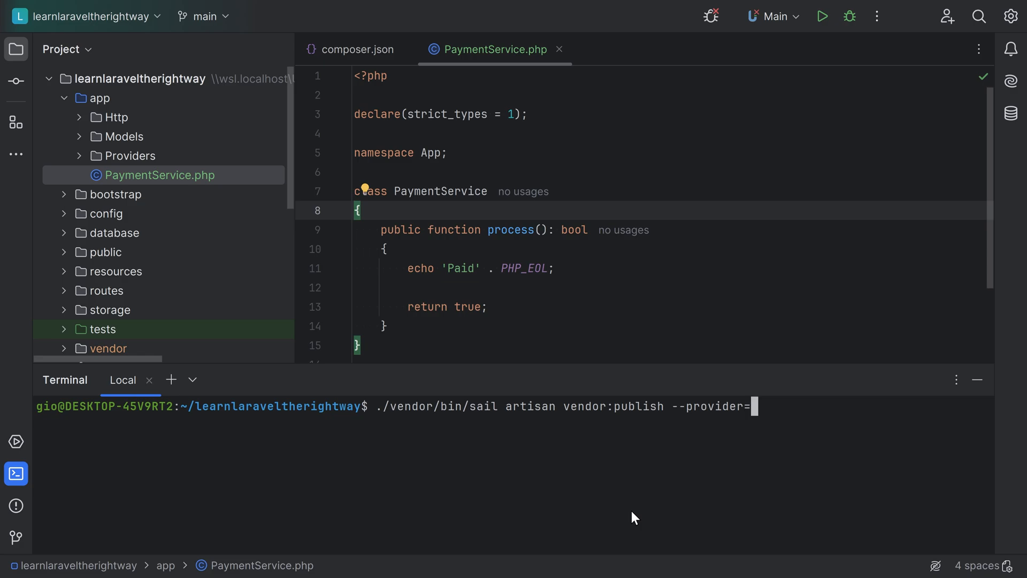
text("Laravel\Tink)
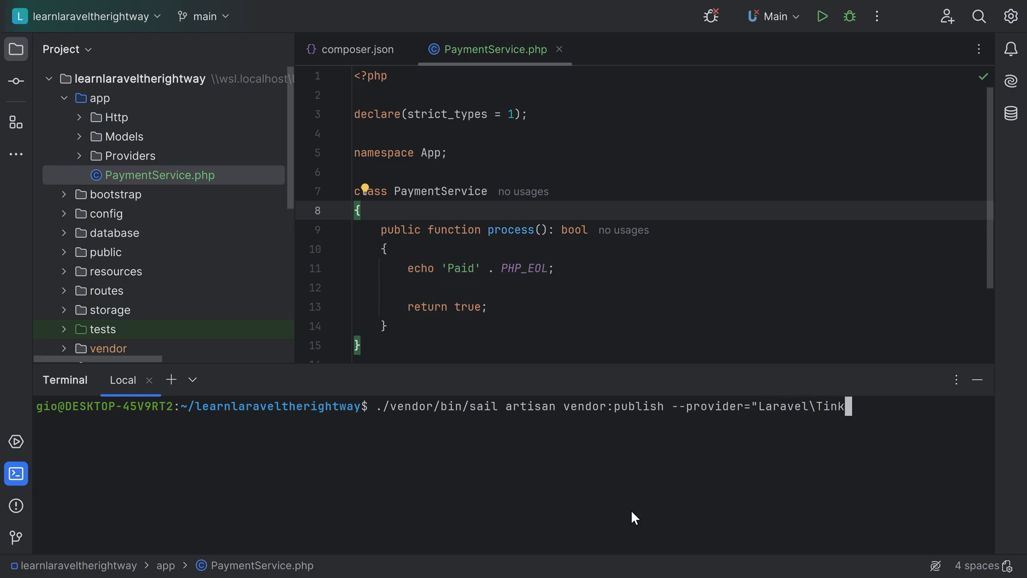
text(er\TinkerServiceProvider)
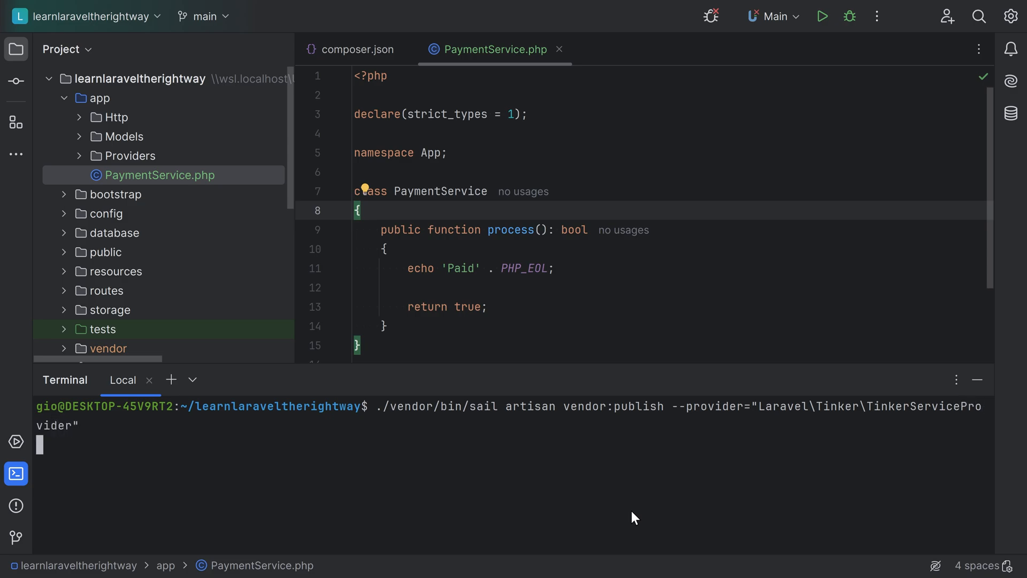
key(Return)
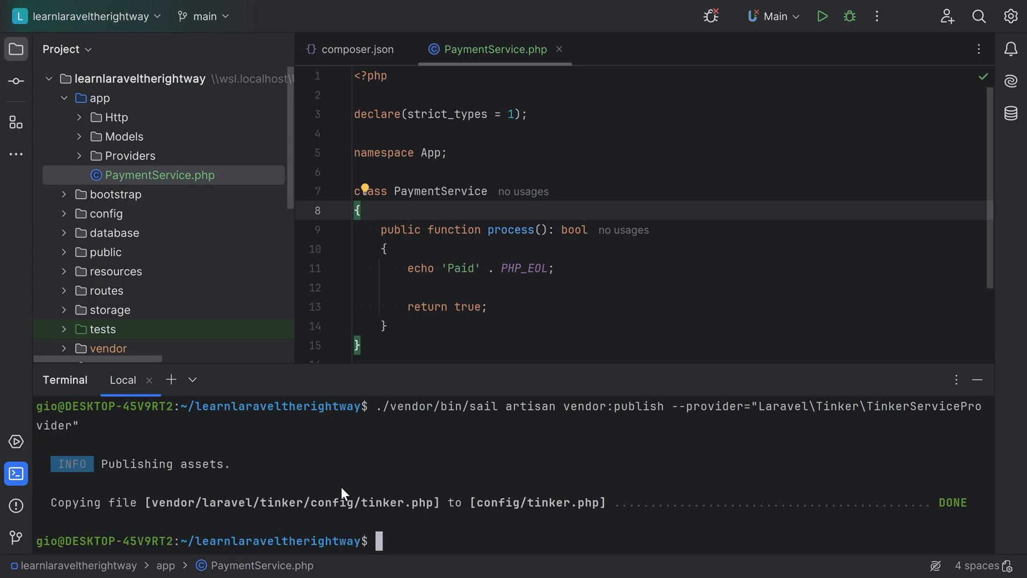
Highlight tinker.php and its config/tinker.php destination in the publish output
double_click(396, 503)
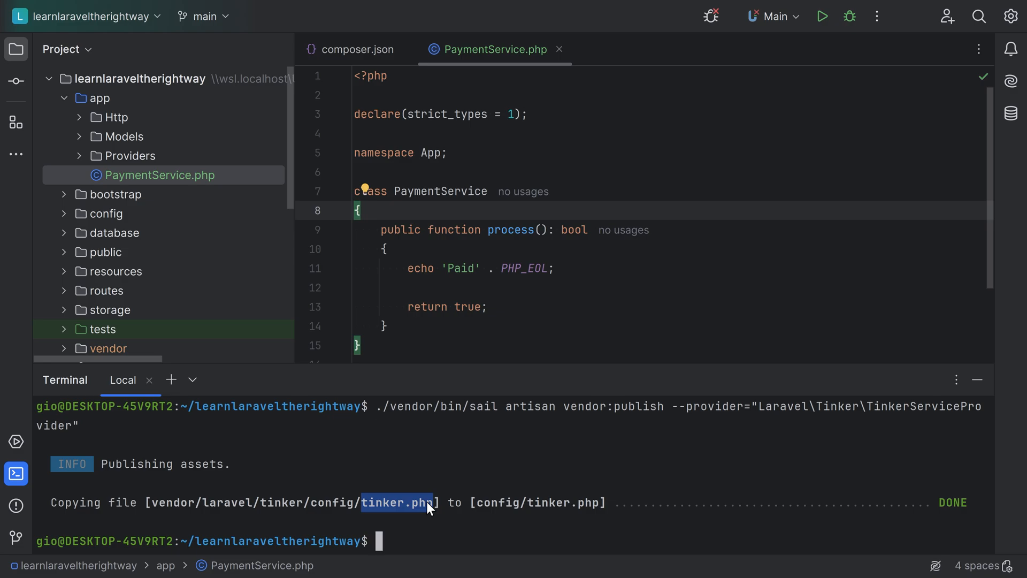
mouse_move(519, 512)
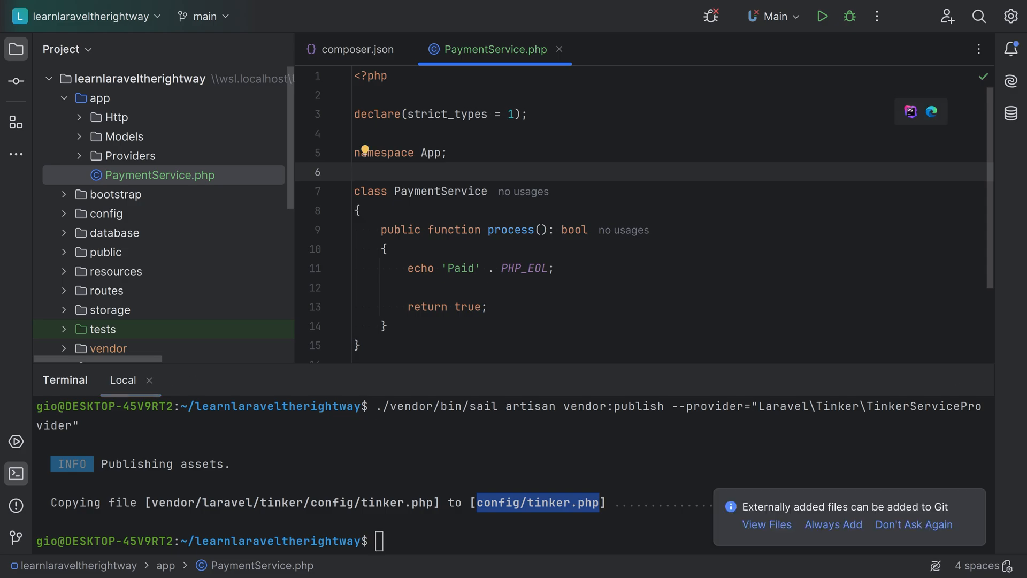
click(355, 172)
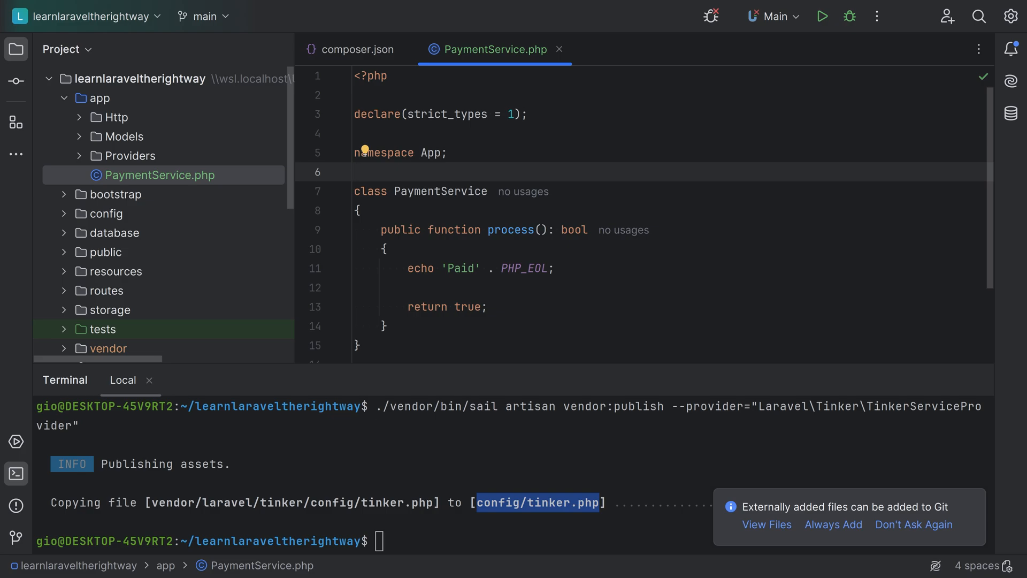
click(356, 171)
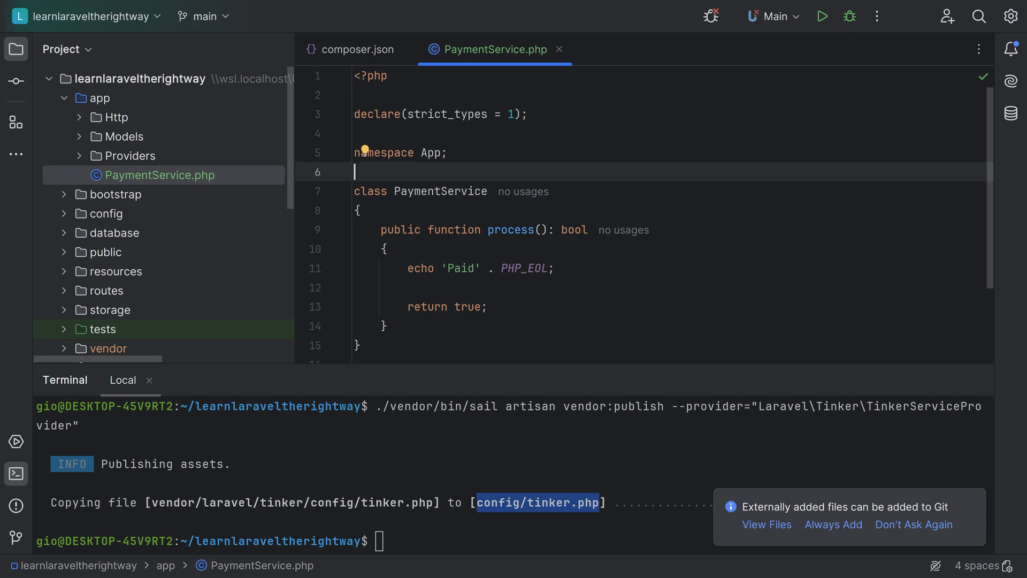
Locate config/tinker.php via Search Everywhere for 'tinker' and hide the terminal to view it
text(tinker)
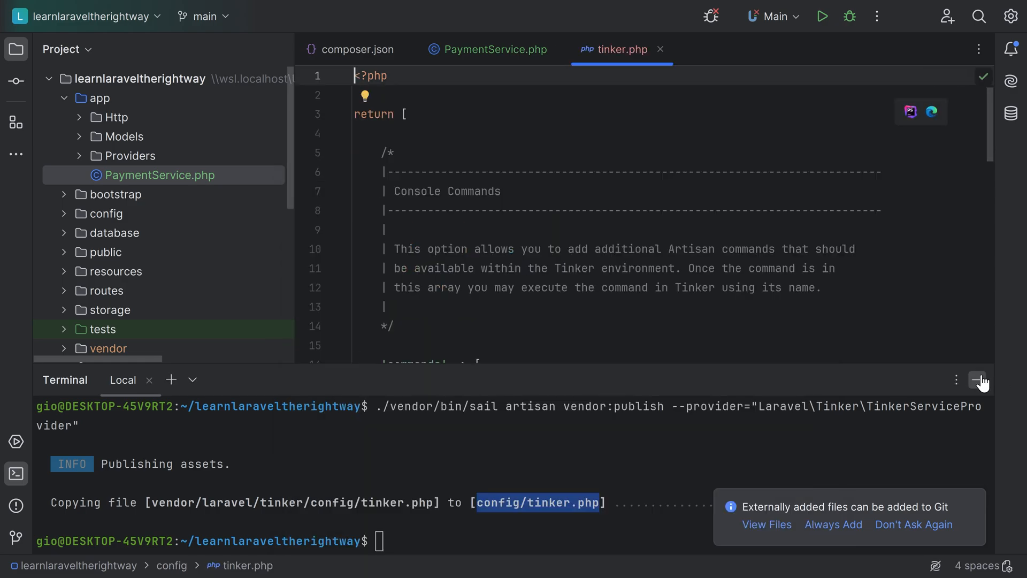
click(979, 380)
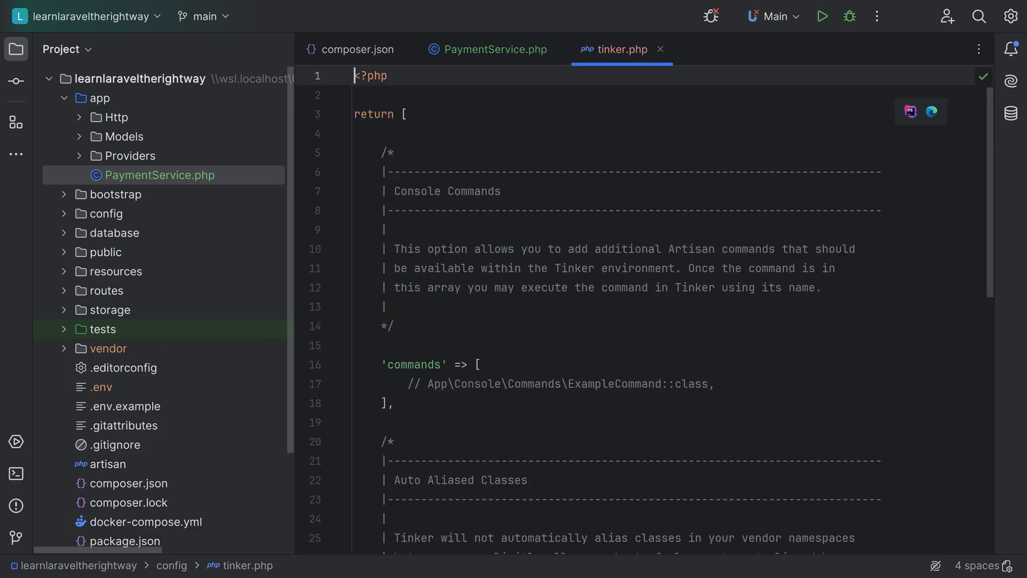